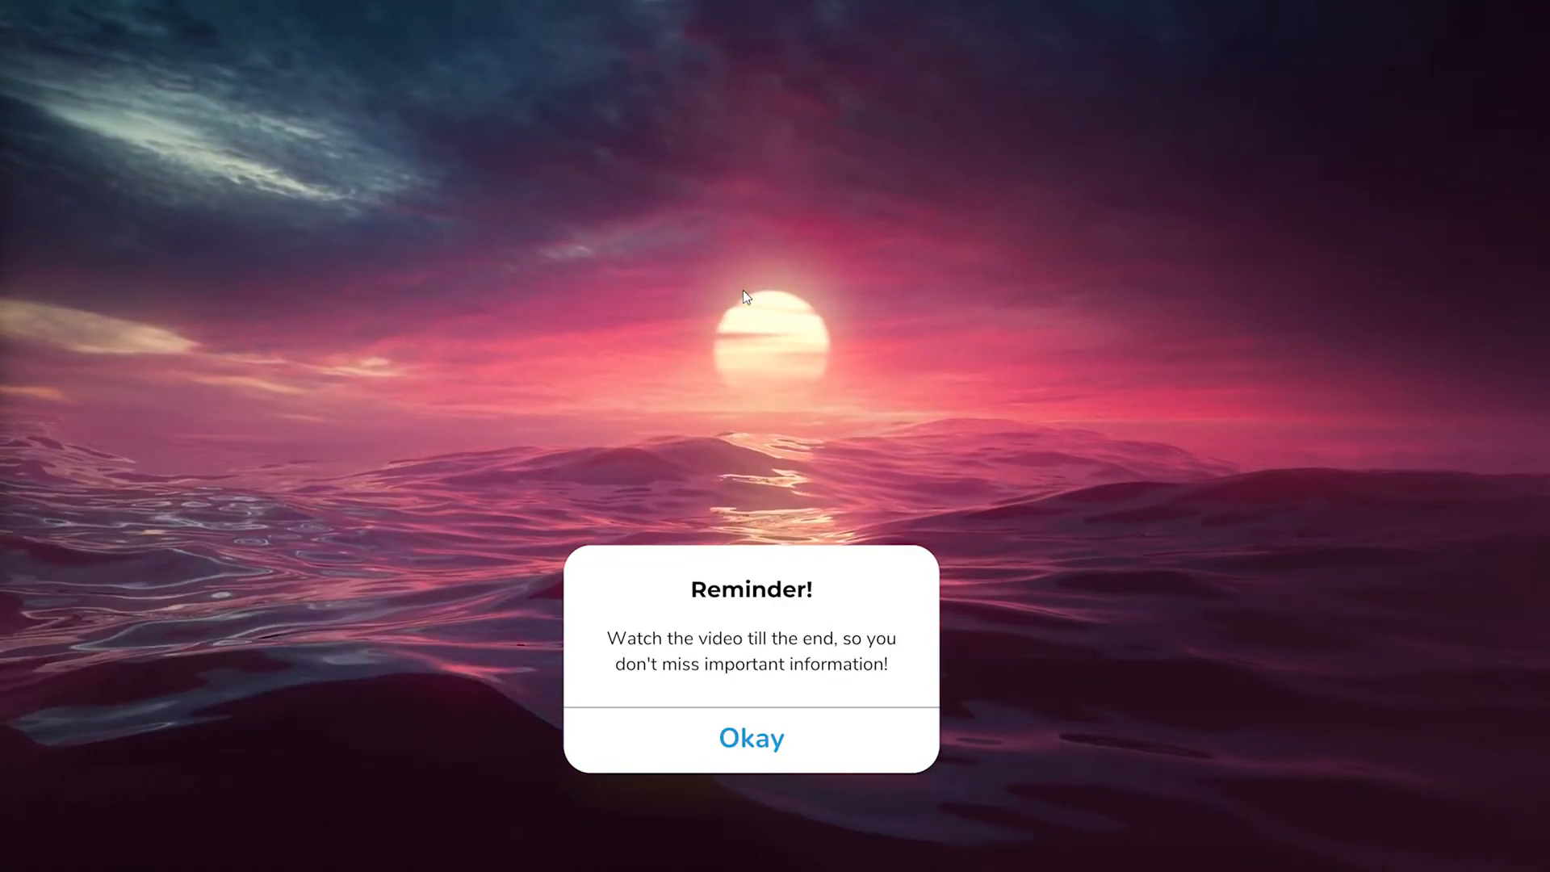
# Step: Open account Settings from the gear menu and scroll to the Personal section with Account Location
pyautogui.click(751, 737)
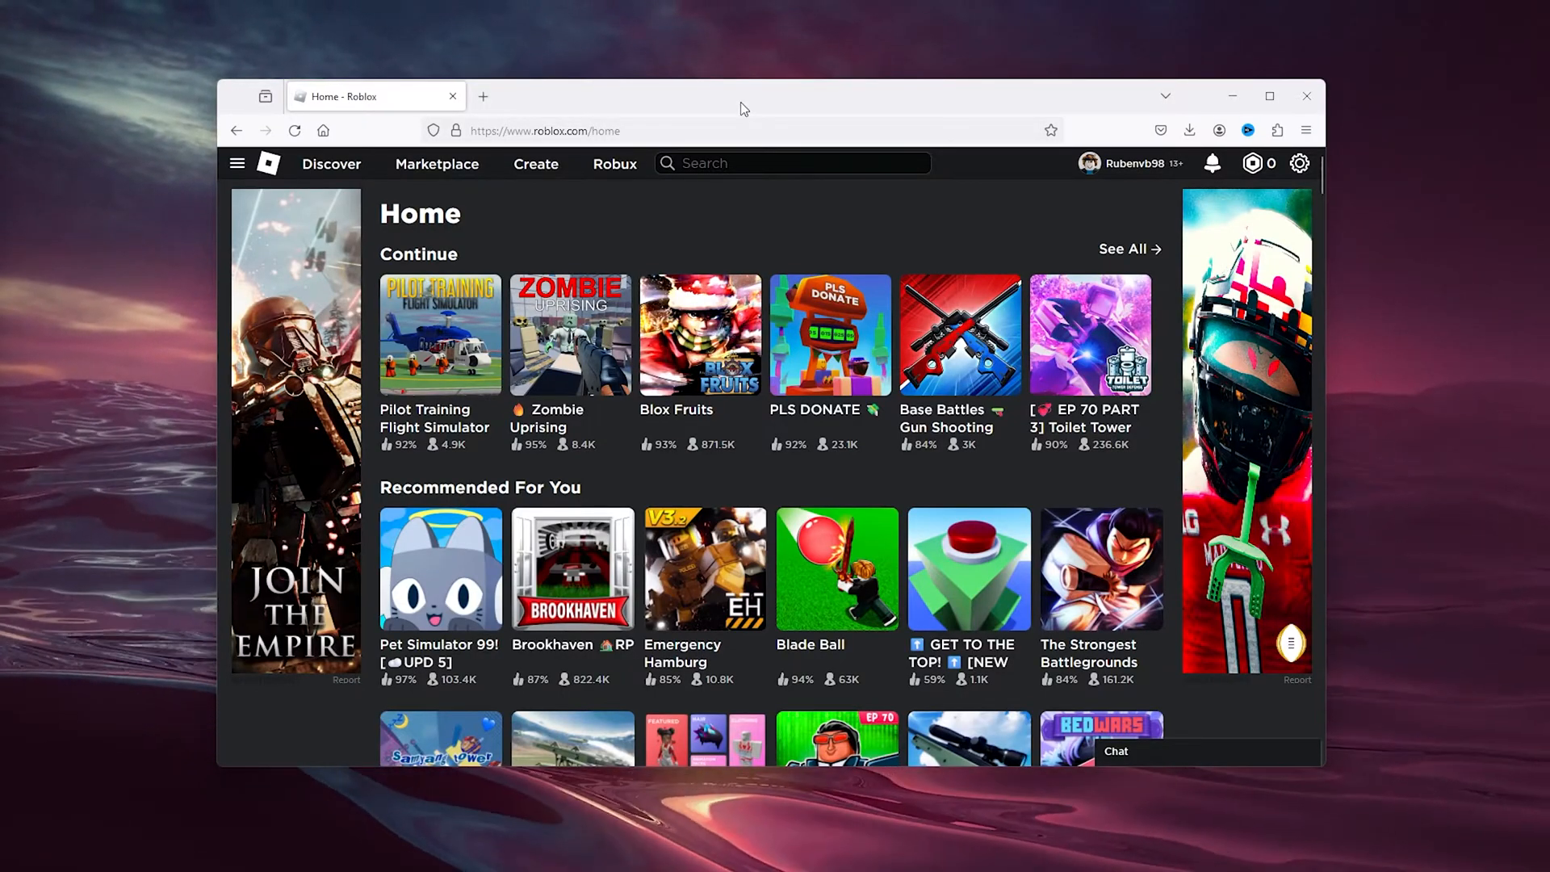
pyautogui.moveTo(736, 237)
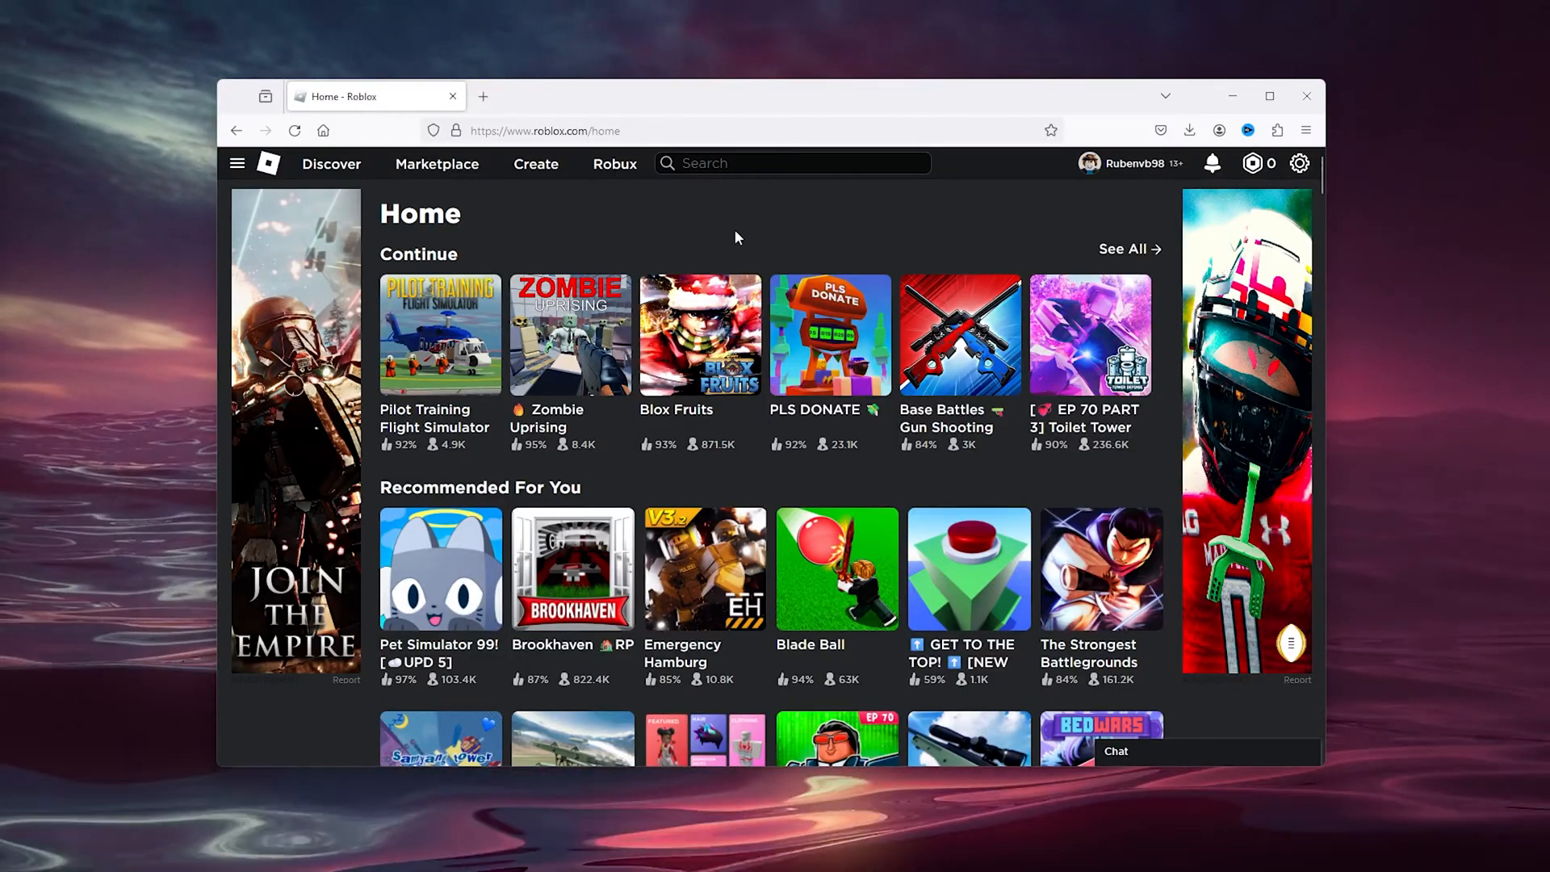
pyautogui.moveTo(1298, 163)
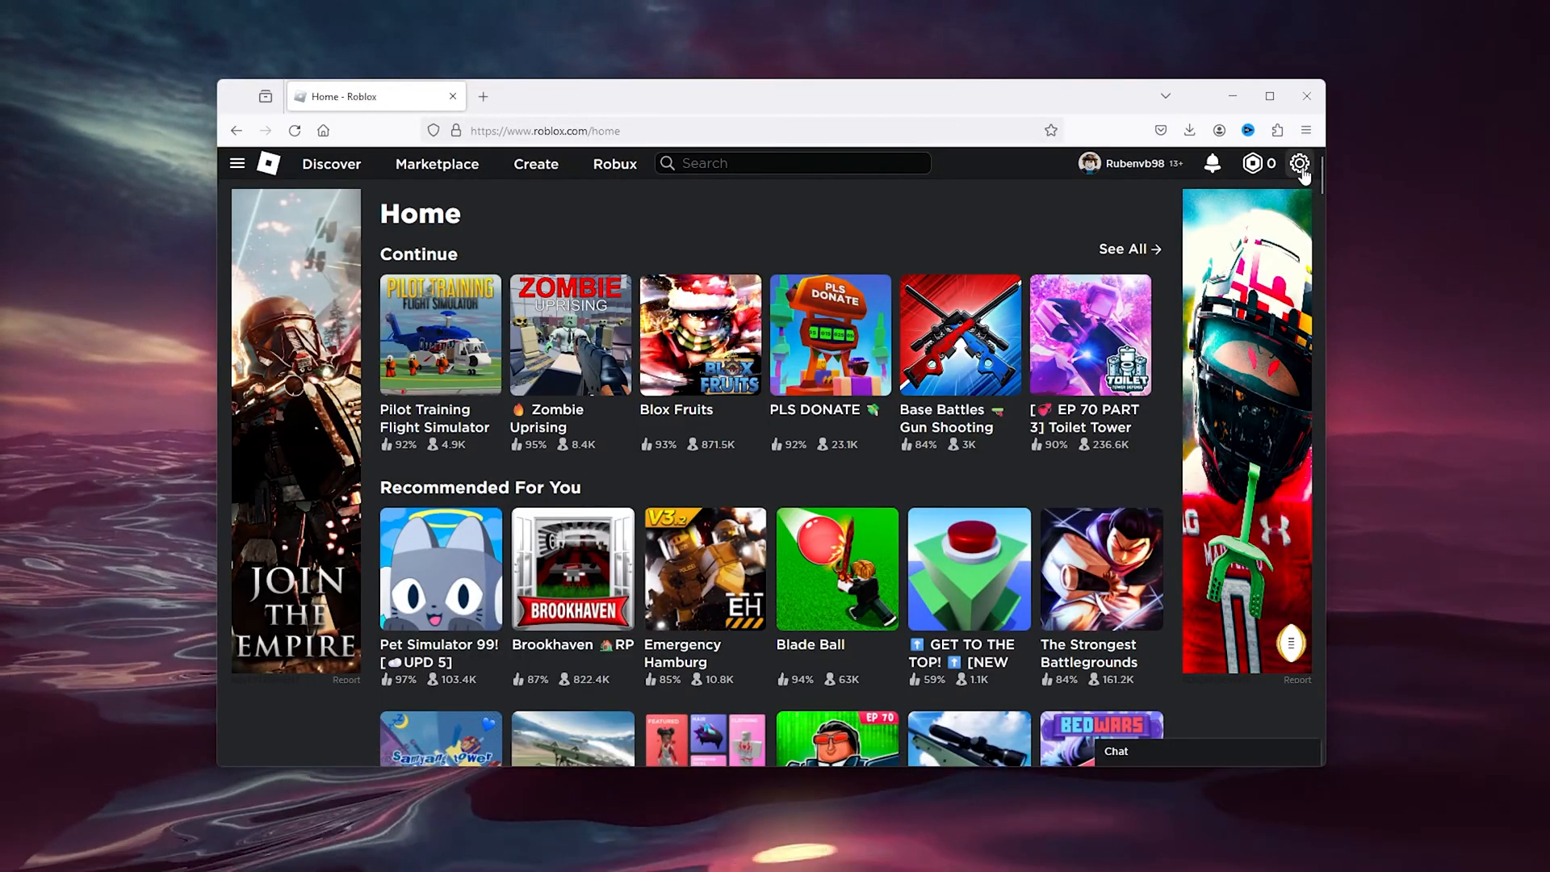
pyautogui.click(1300, 163)
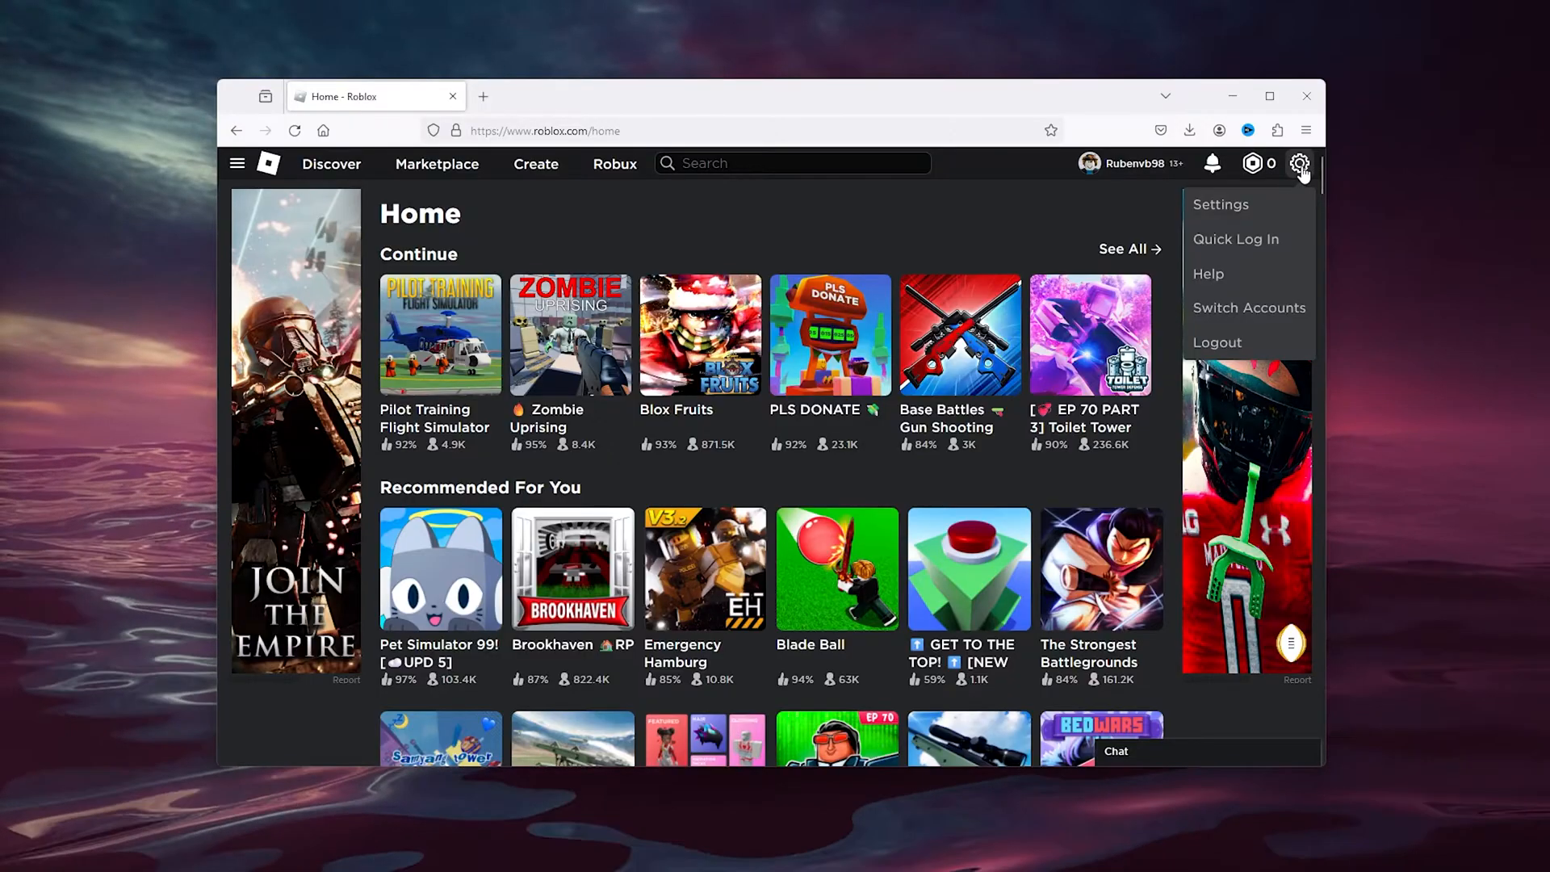
pyautogui.click(1220, 205)
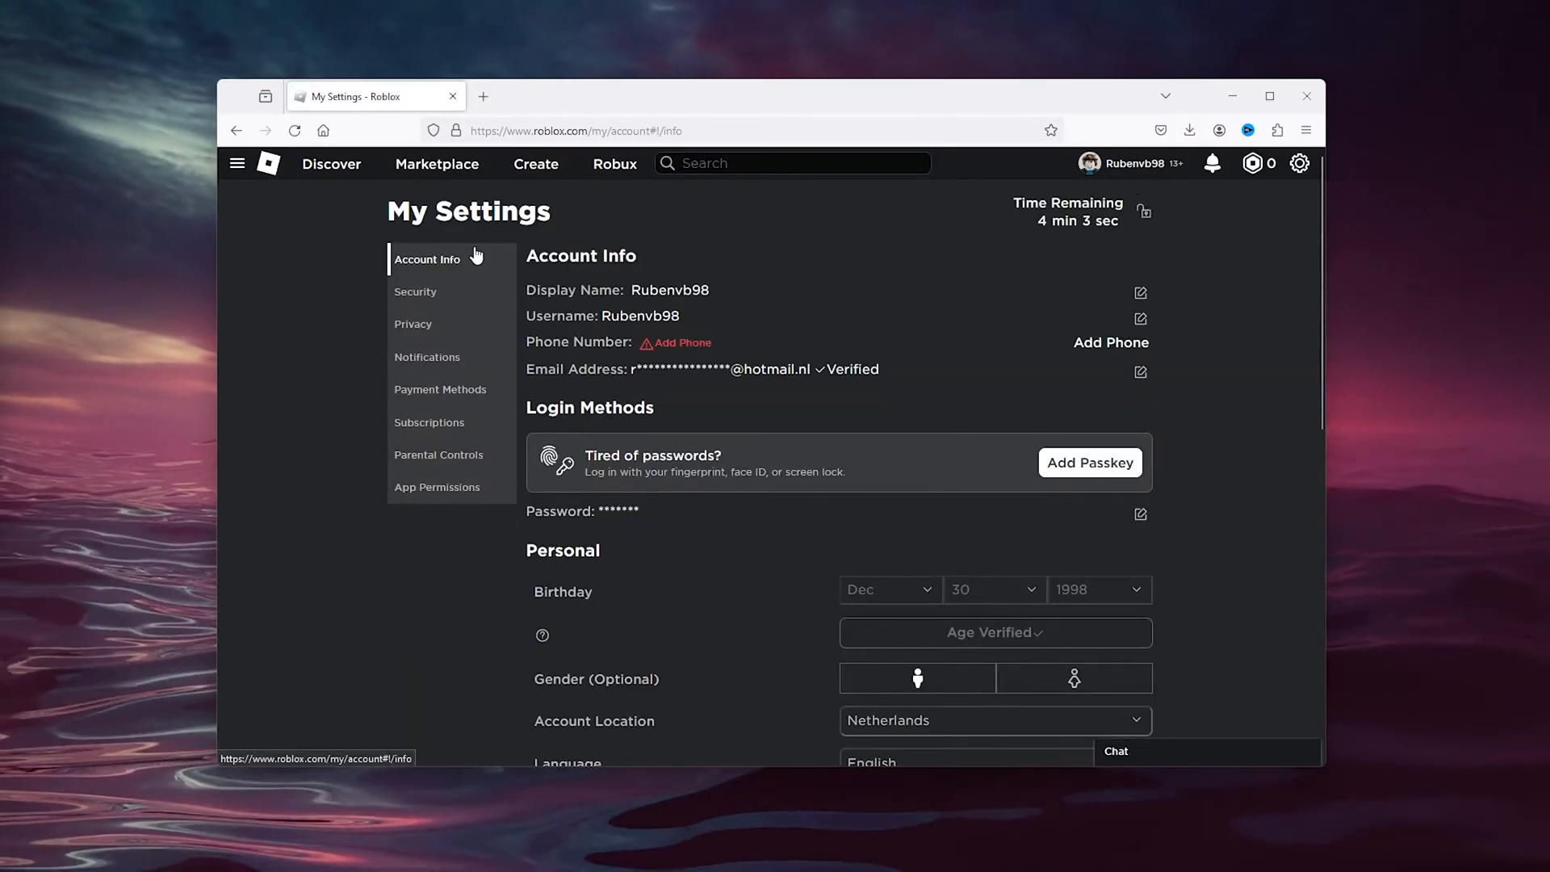
pyautogui.scroll(-3)
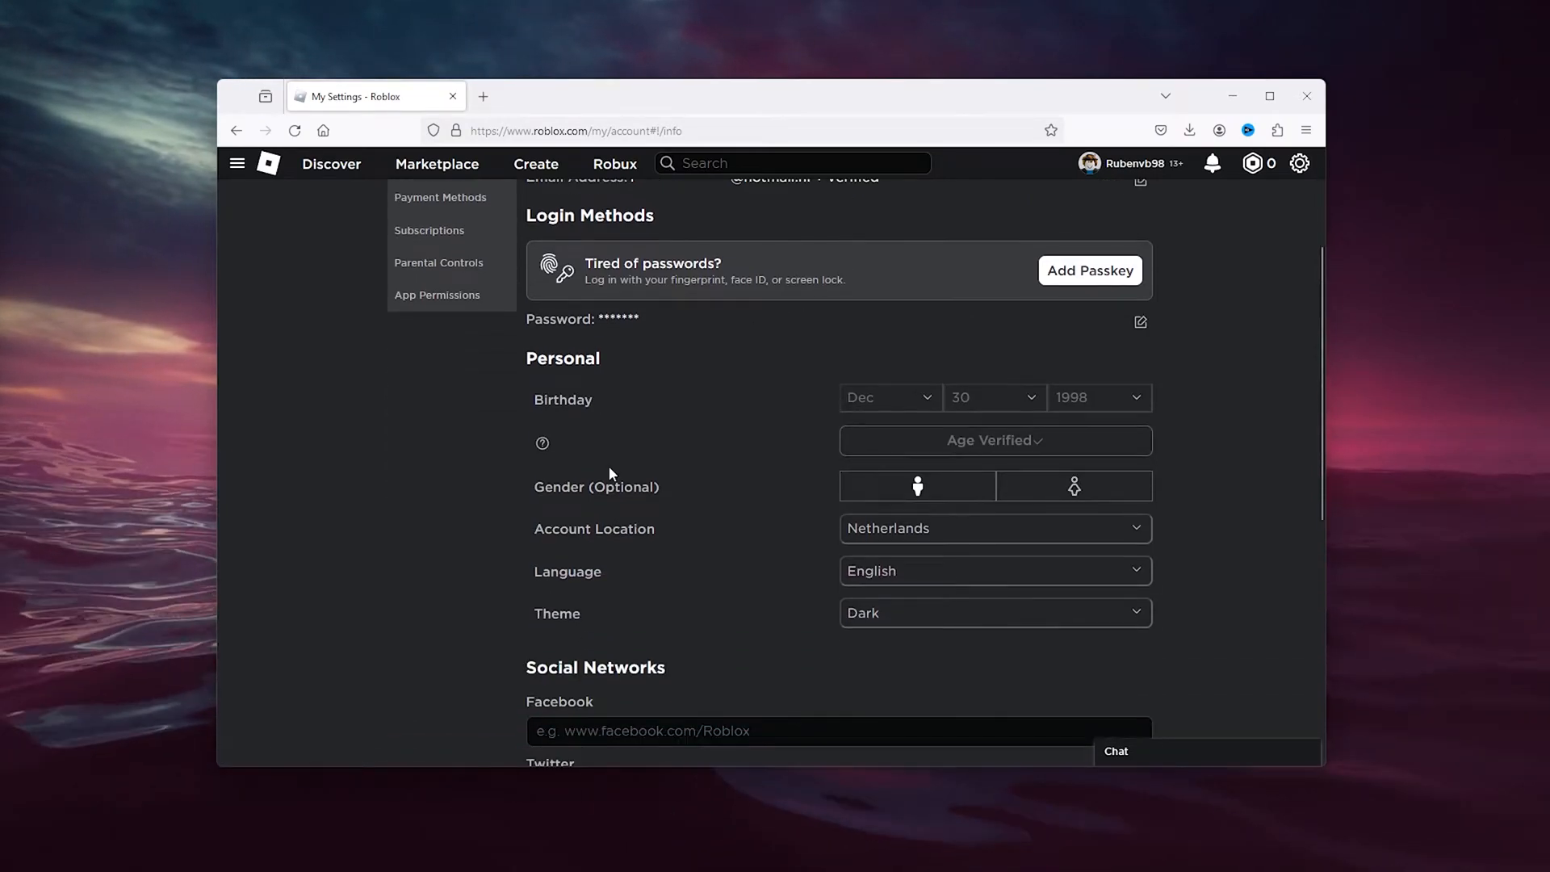
pyautogui.doubleClick(592, 528)
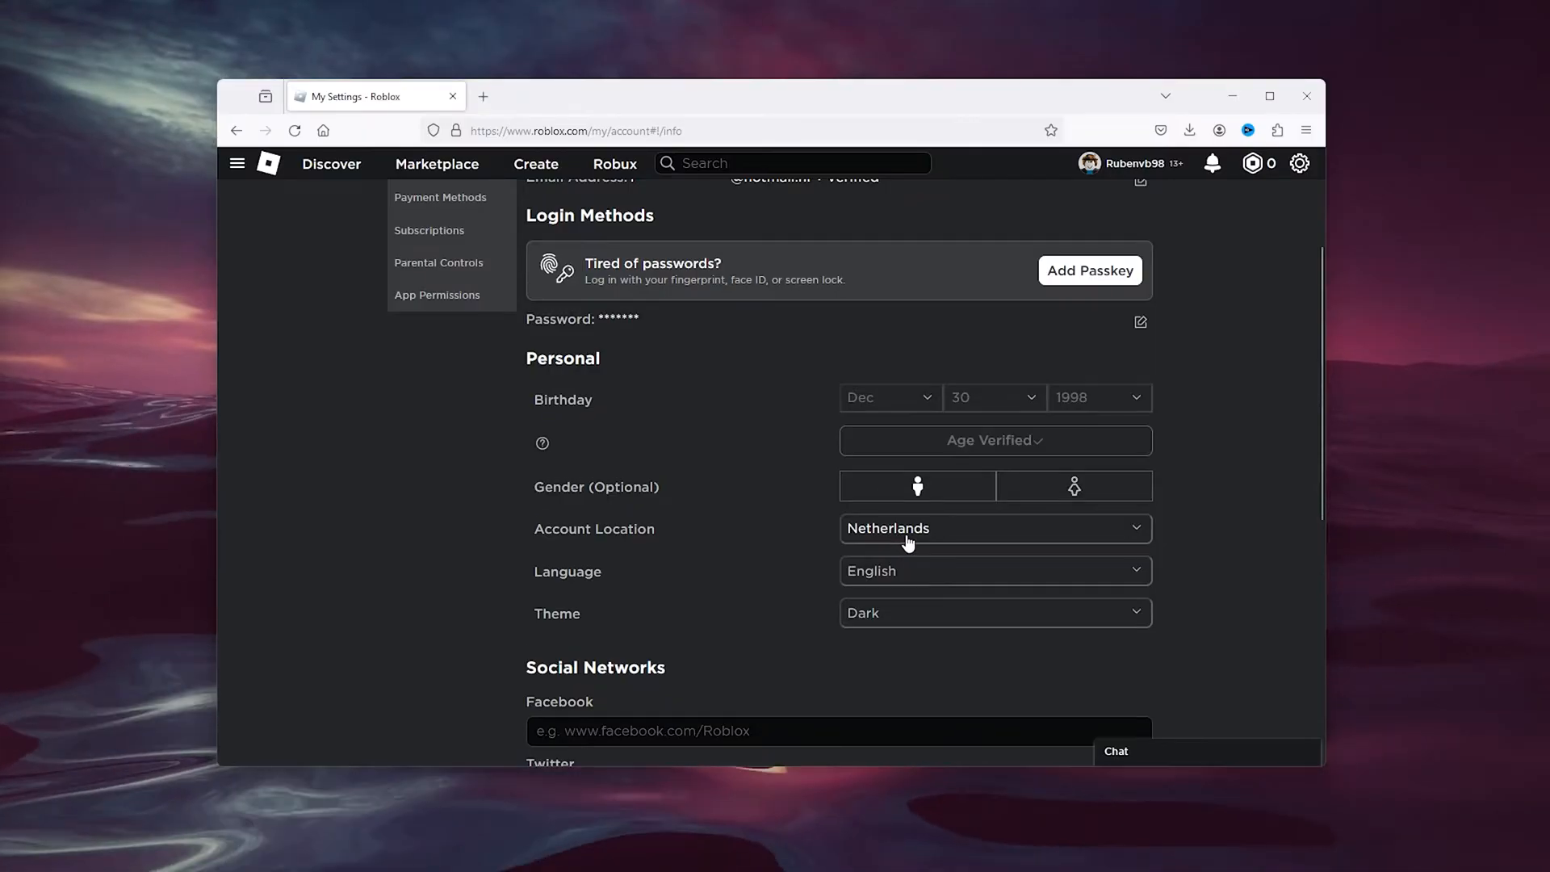
pyautogui.click(991, 528)
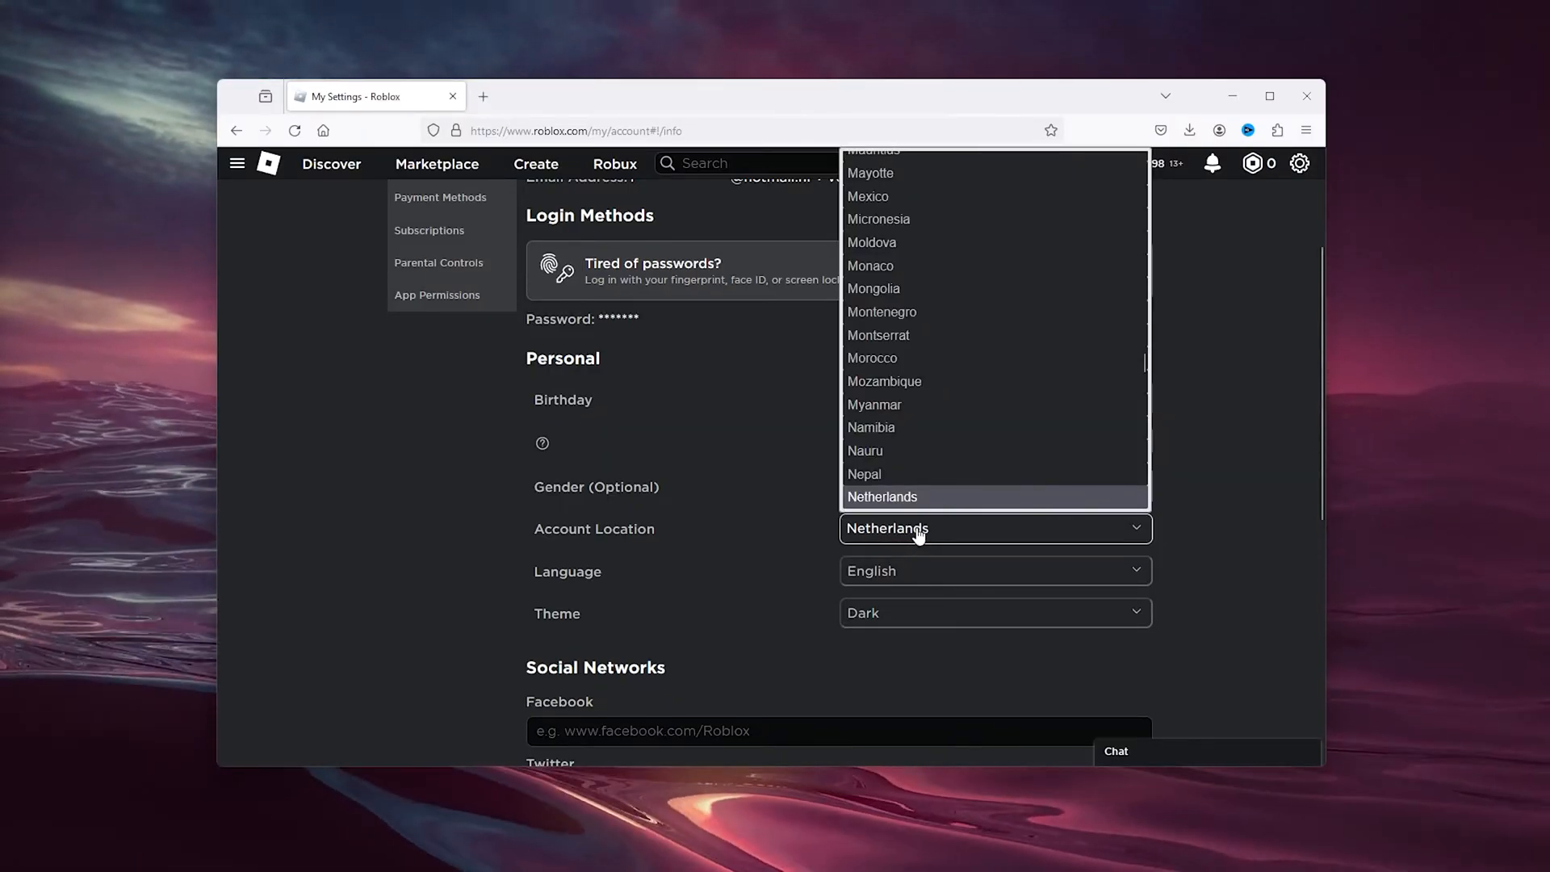
pyautogui.click(881, 496)
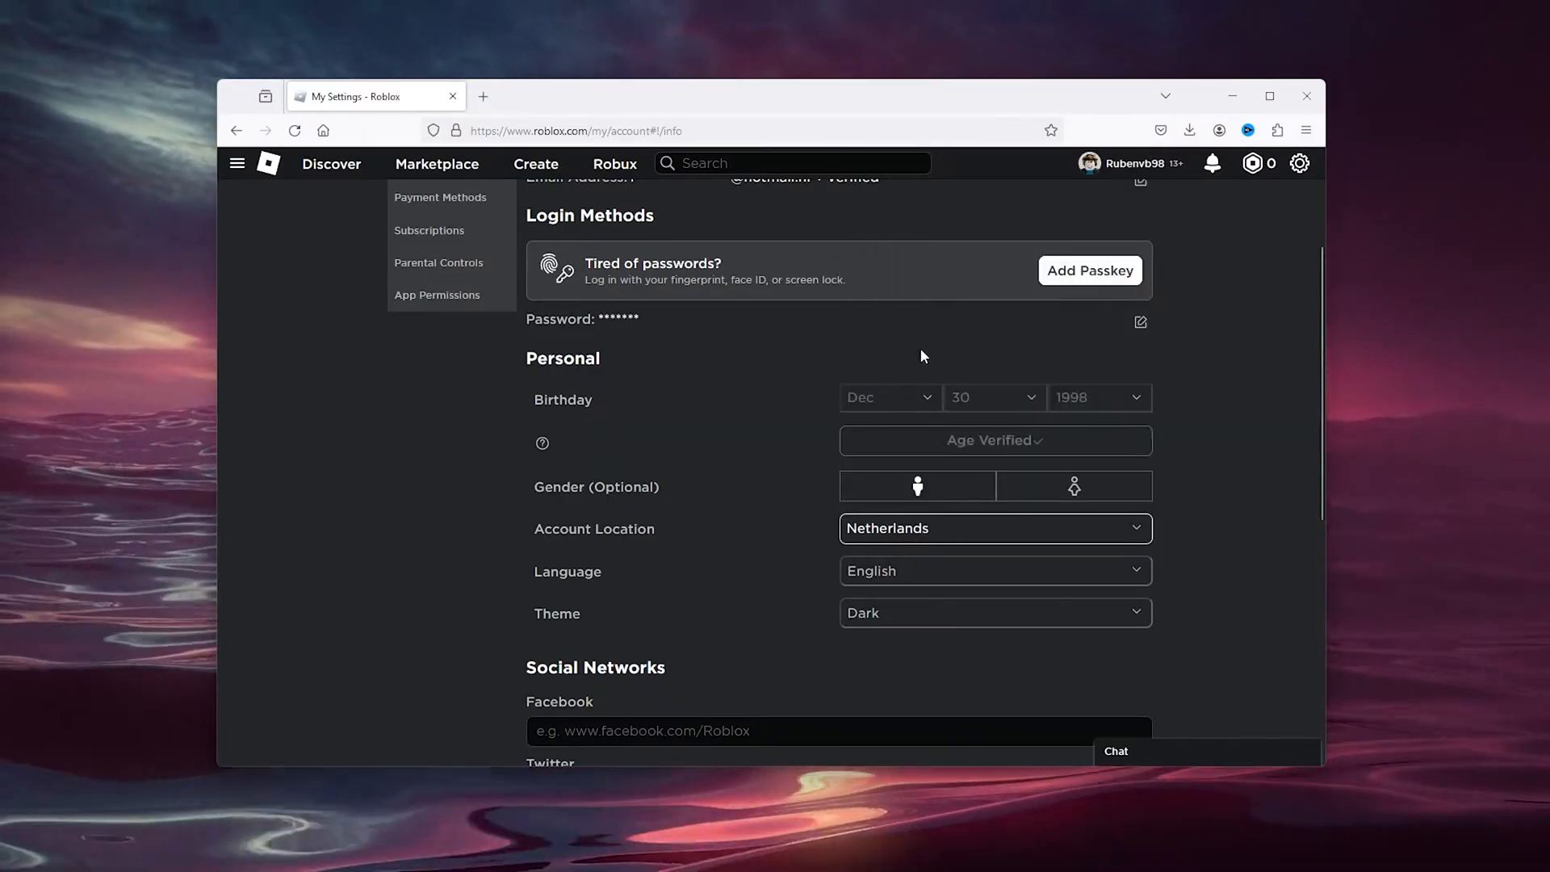
pyautogui.click(993, 528)
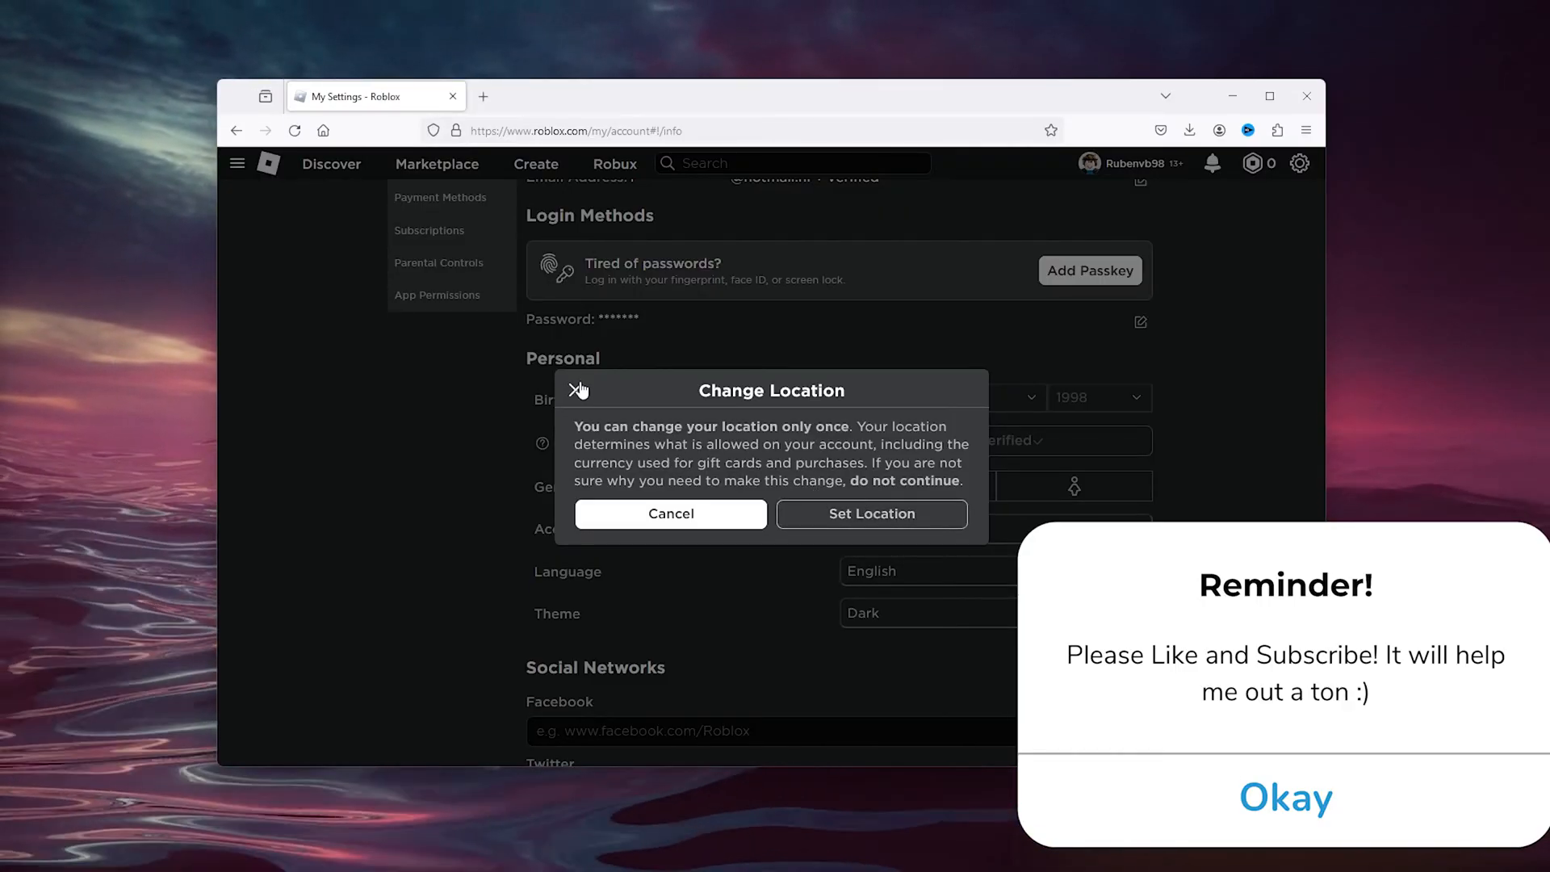
pyautogui.click(1284, 797)
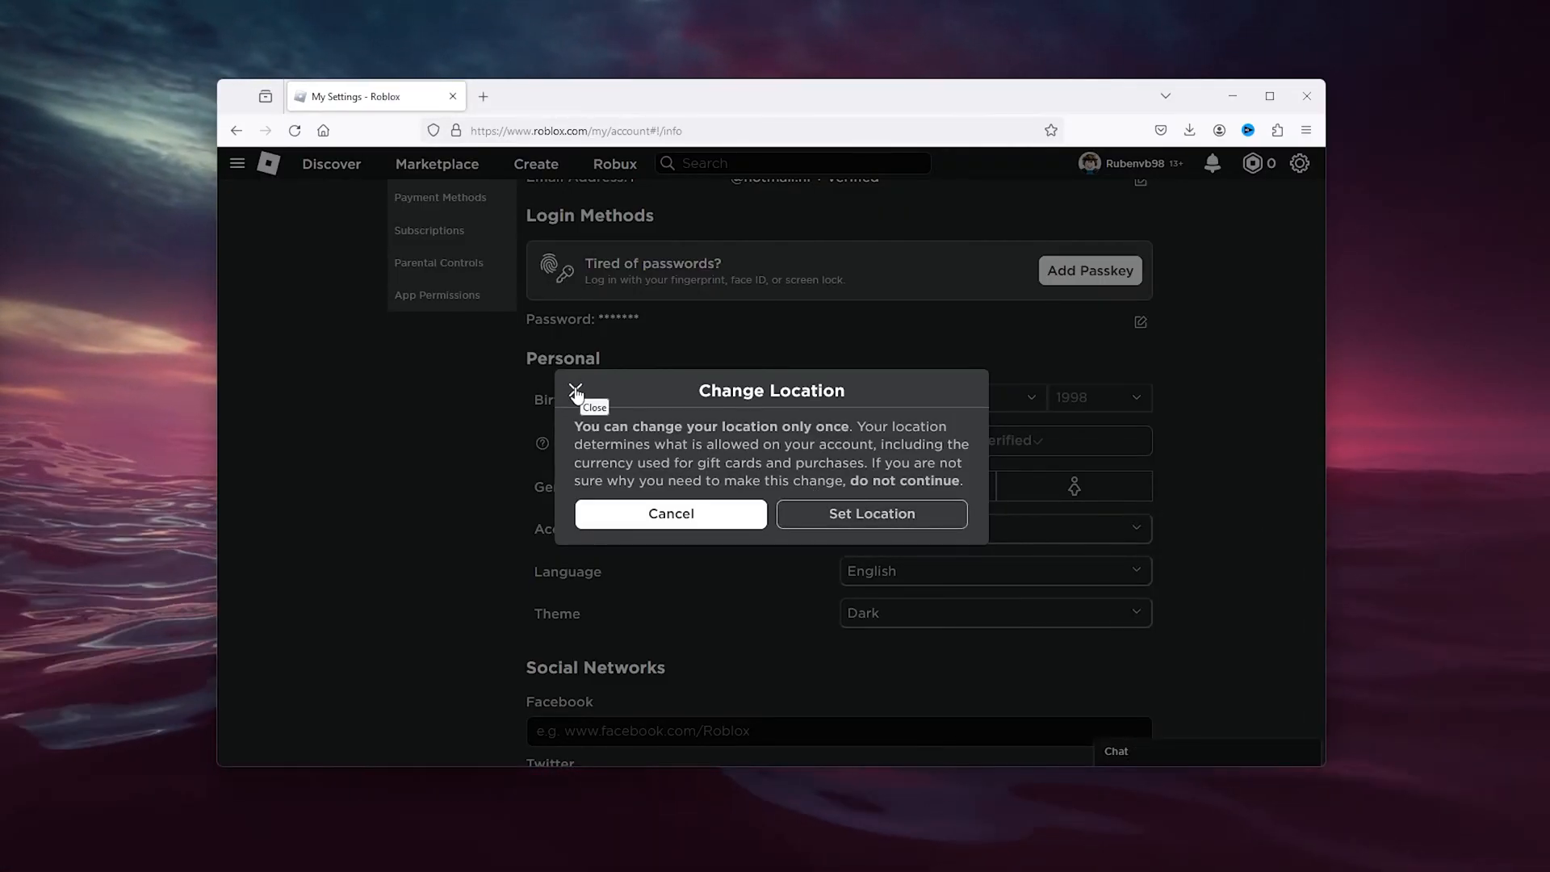
pyautogui.click(575, 392)
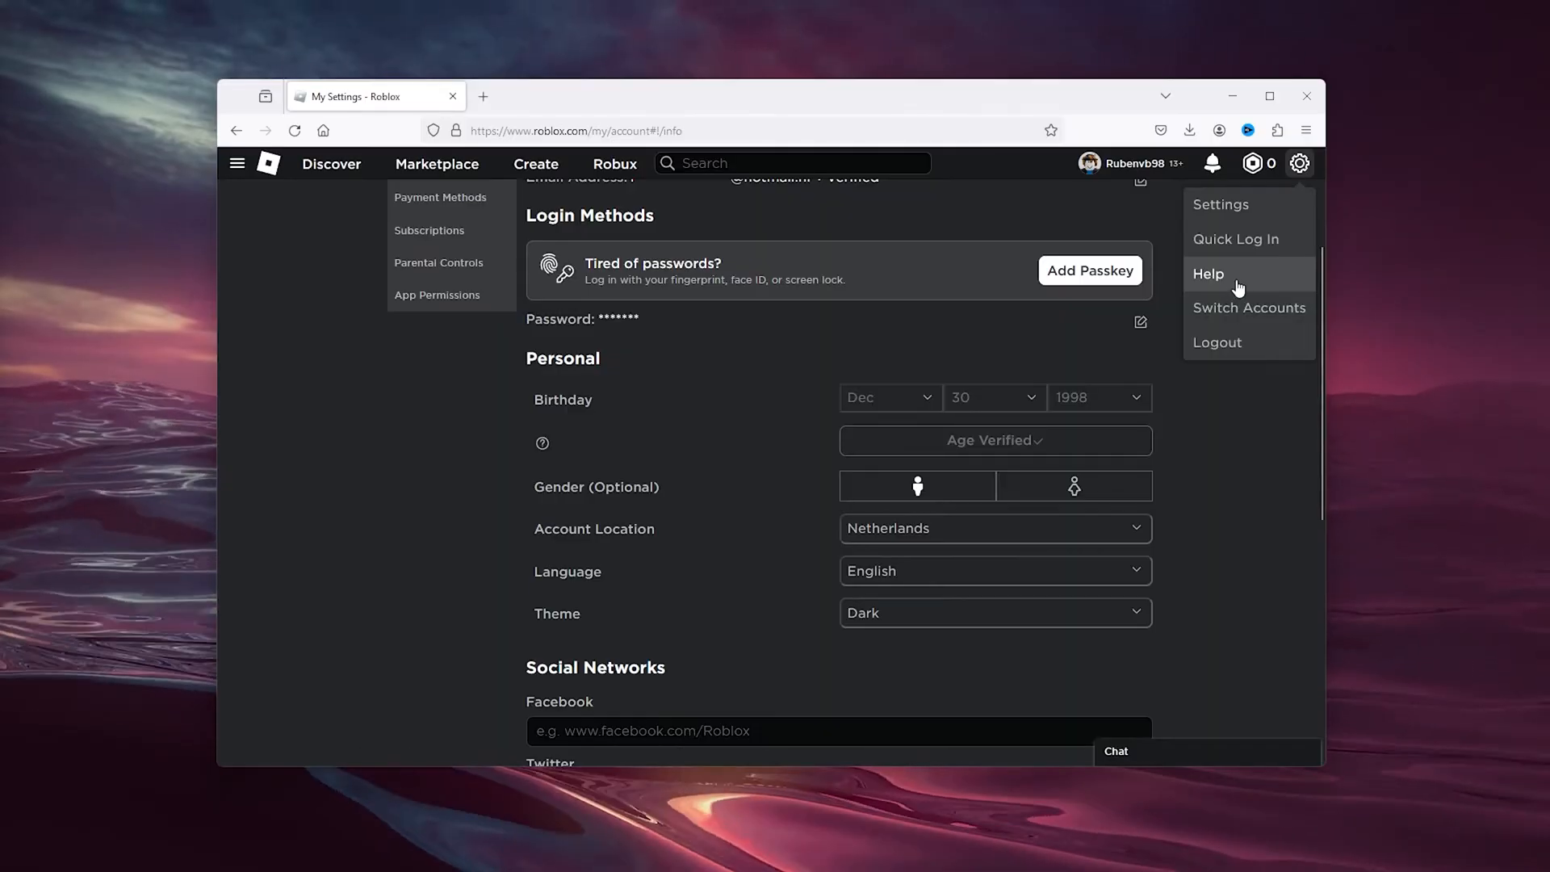
# Step: Open Help from the gear menu and enter the Roblox Account support category
pyautogui.click(1207, 275)
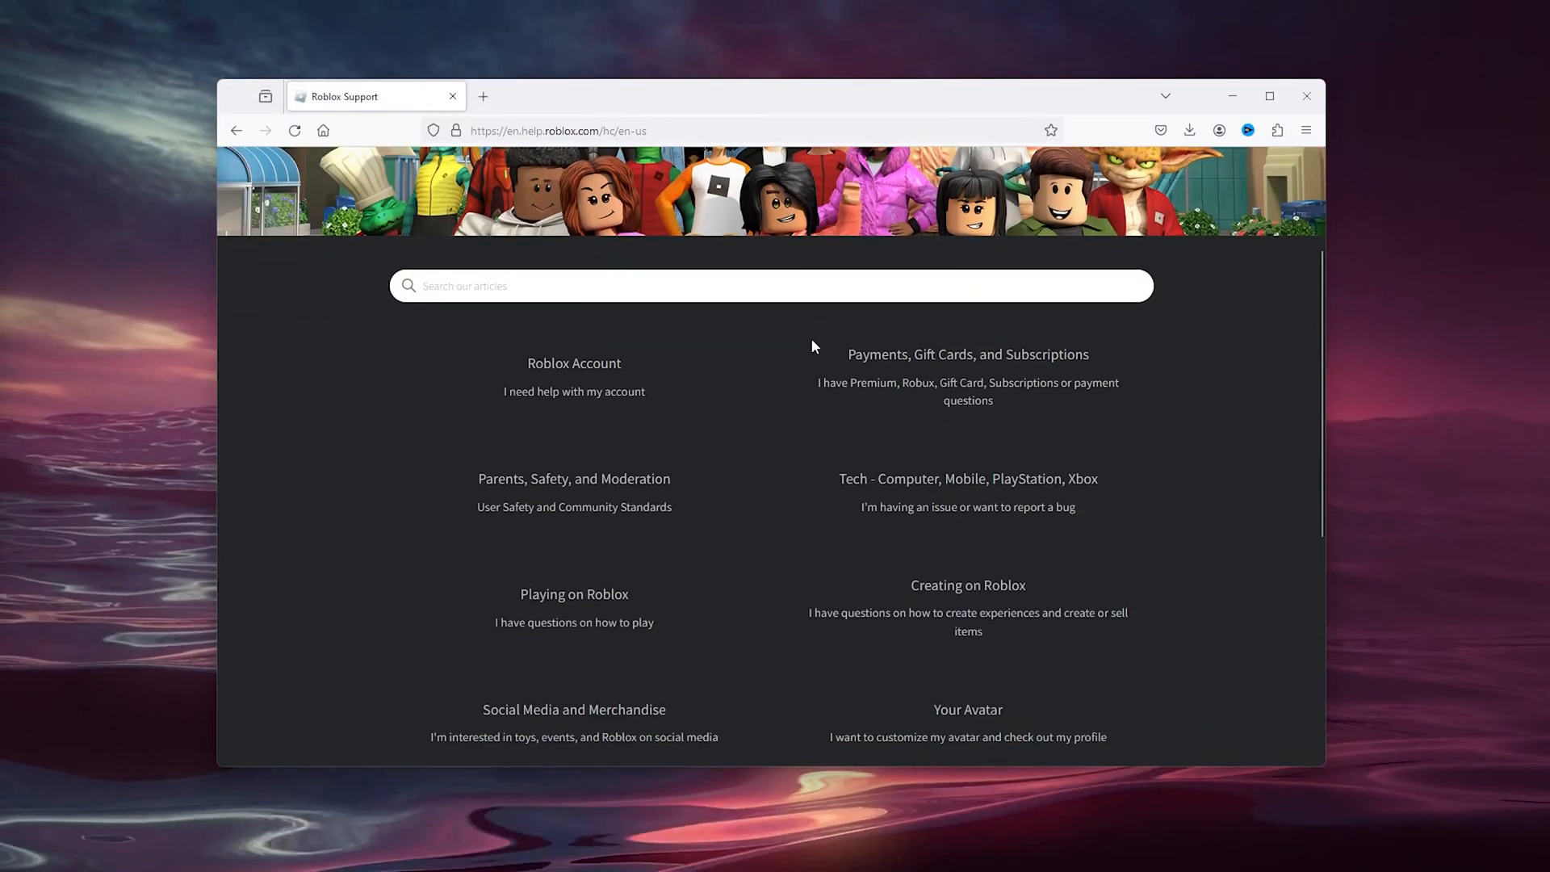
pyautogui.click(573, 376)
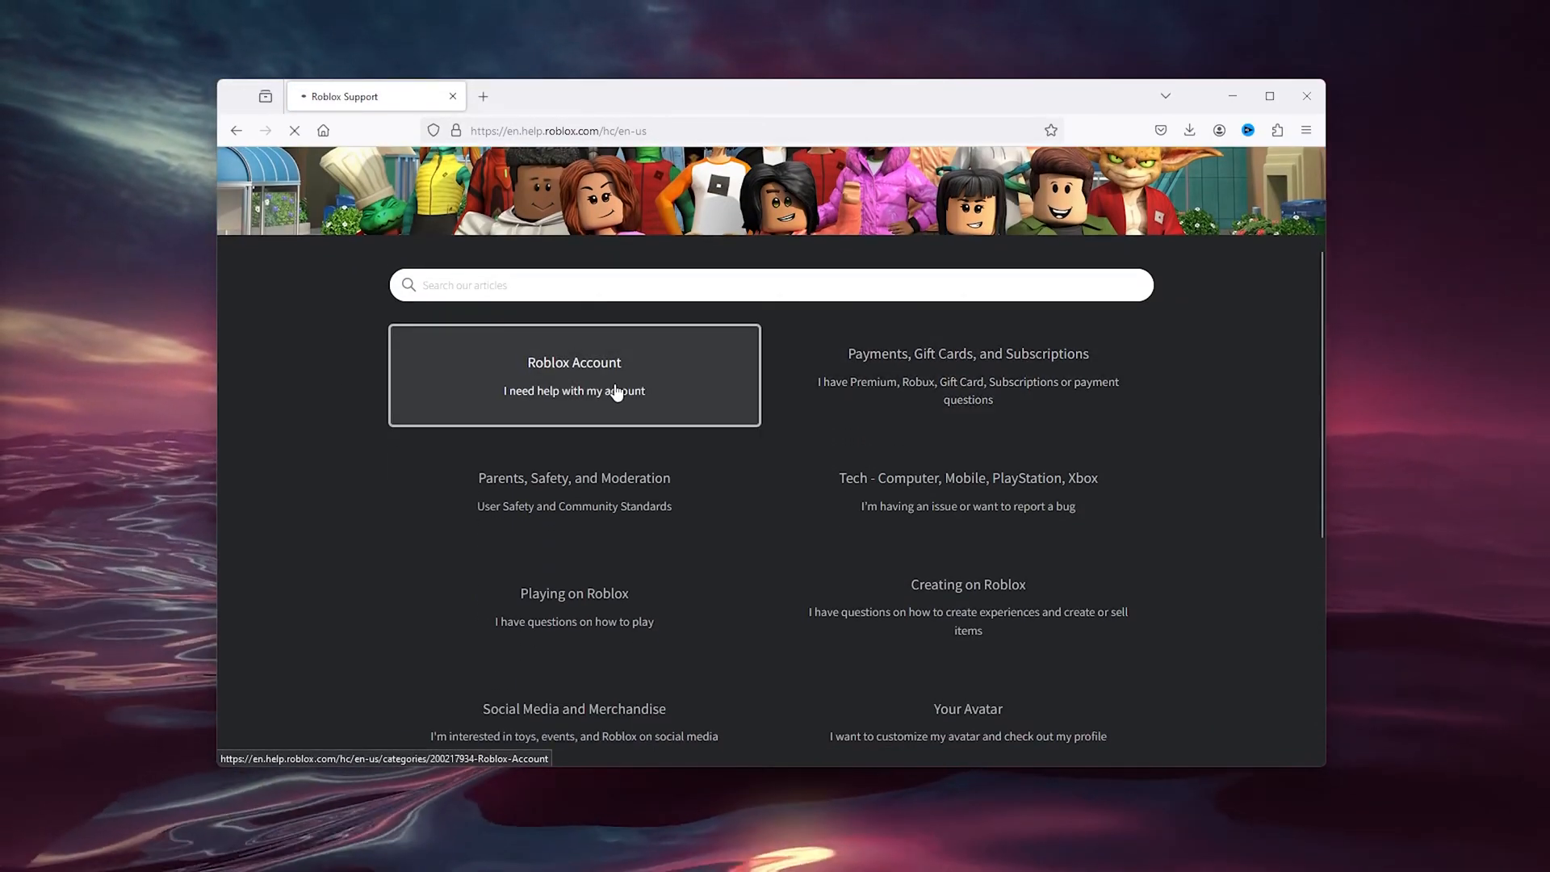
pyautogui.click(573, 376)
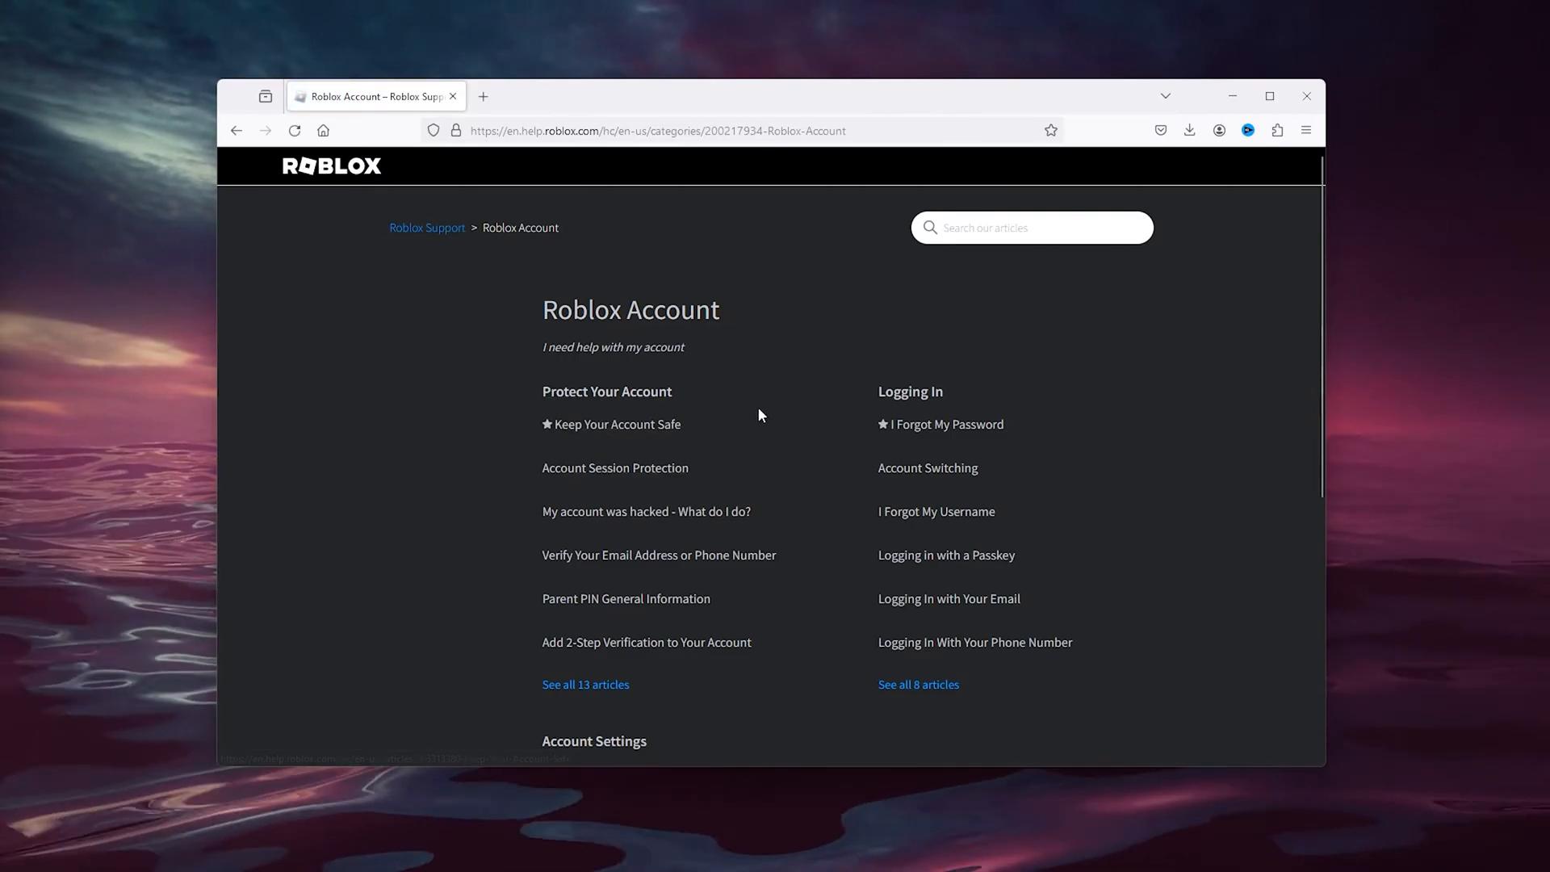
pyautogui.scroll(-3)
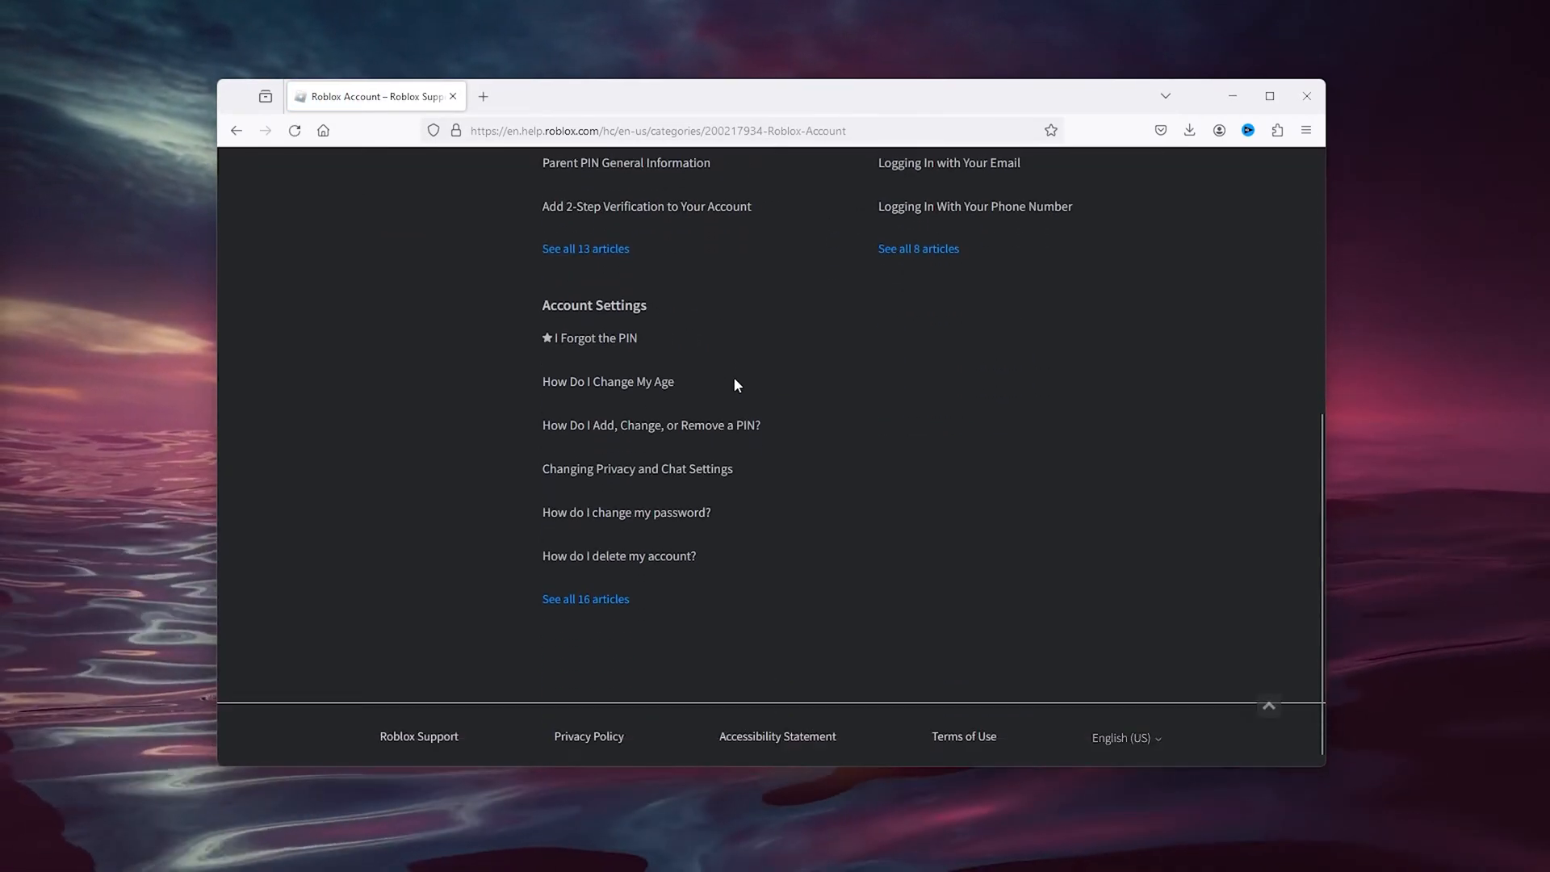
pyautogui.scroll(3)
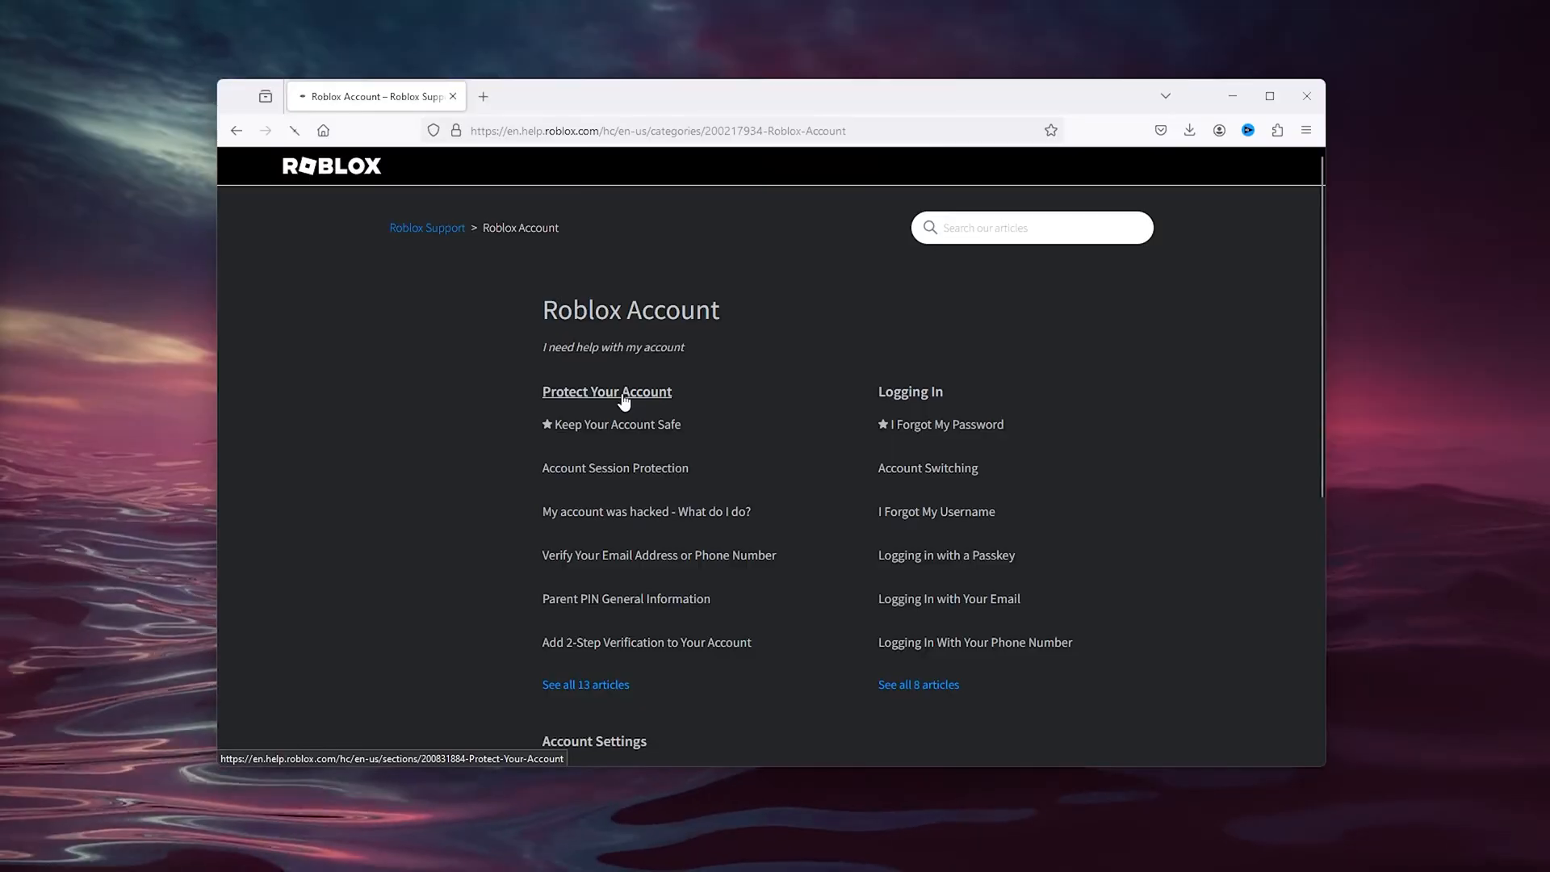
# Step: Open the Keep Your Account Safe article and read down to its related articles
pyautogui.click(617, 424)
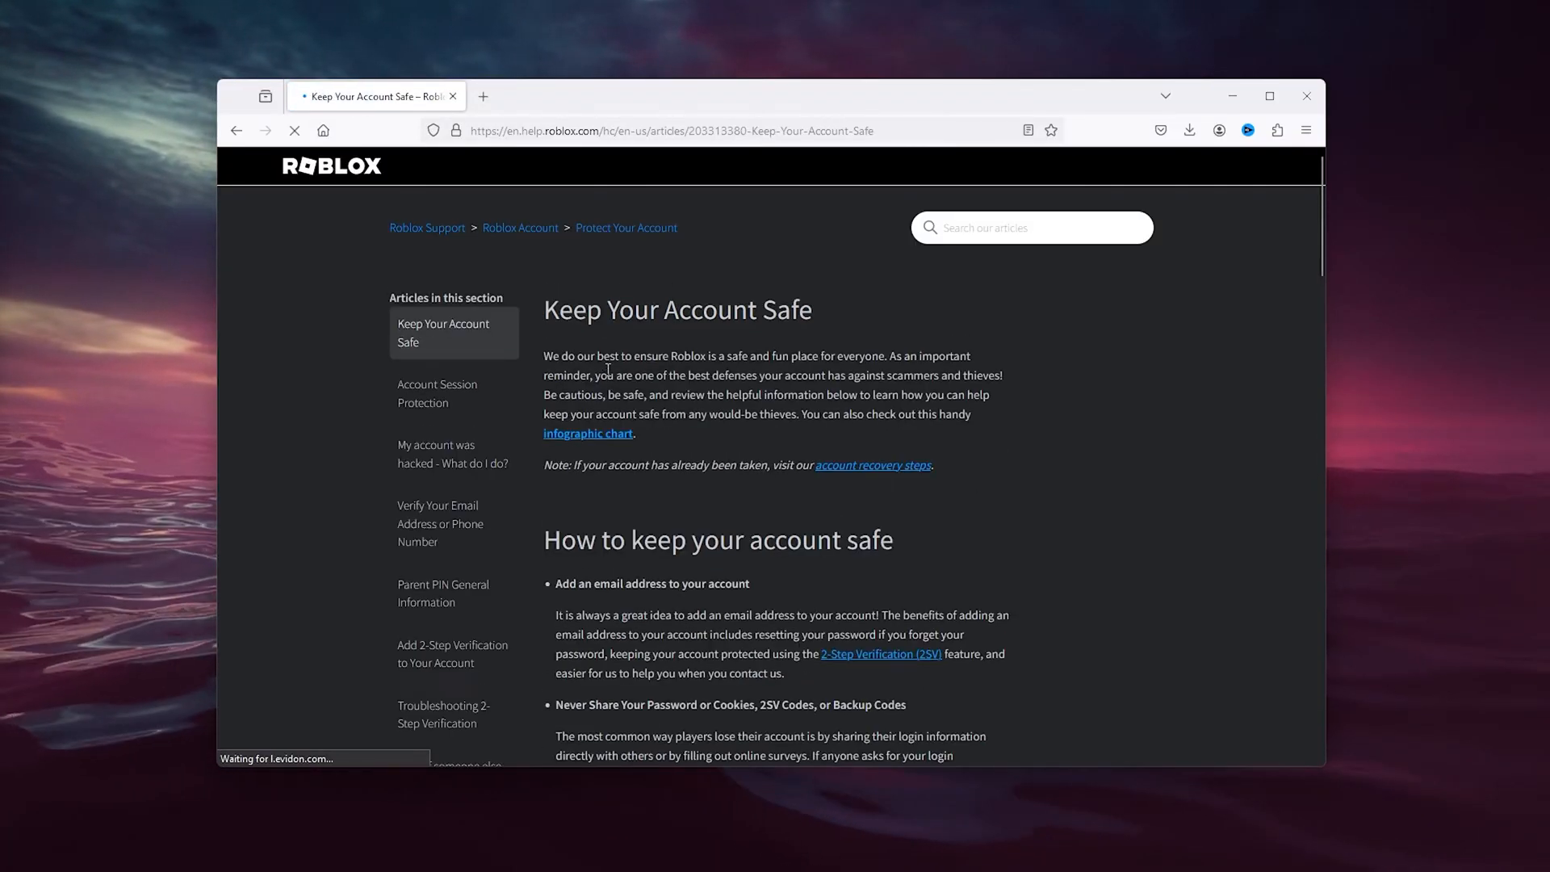
pyautogui.scroll(-3)
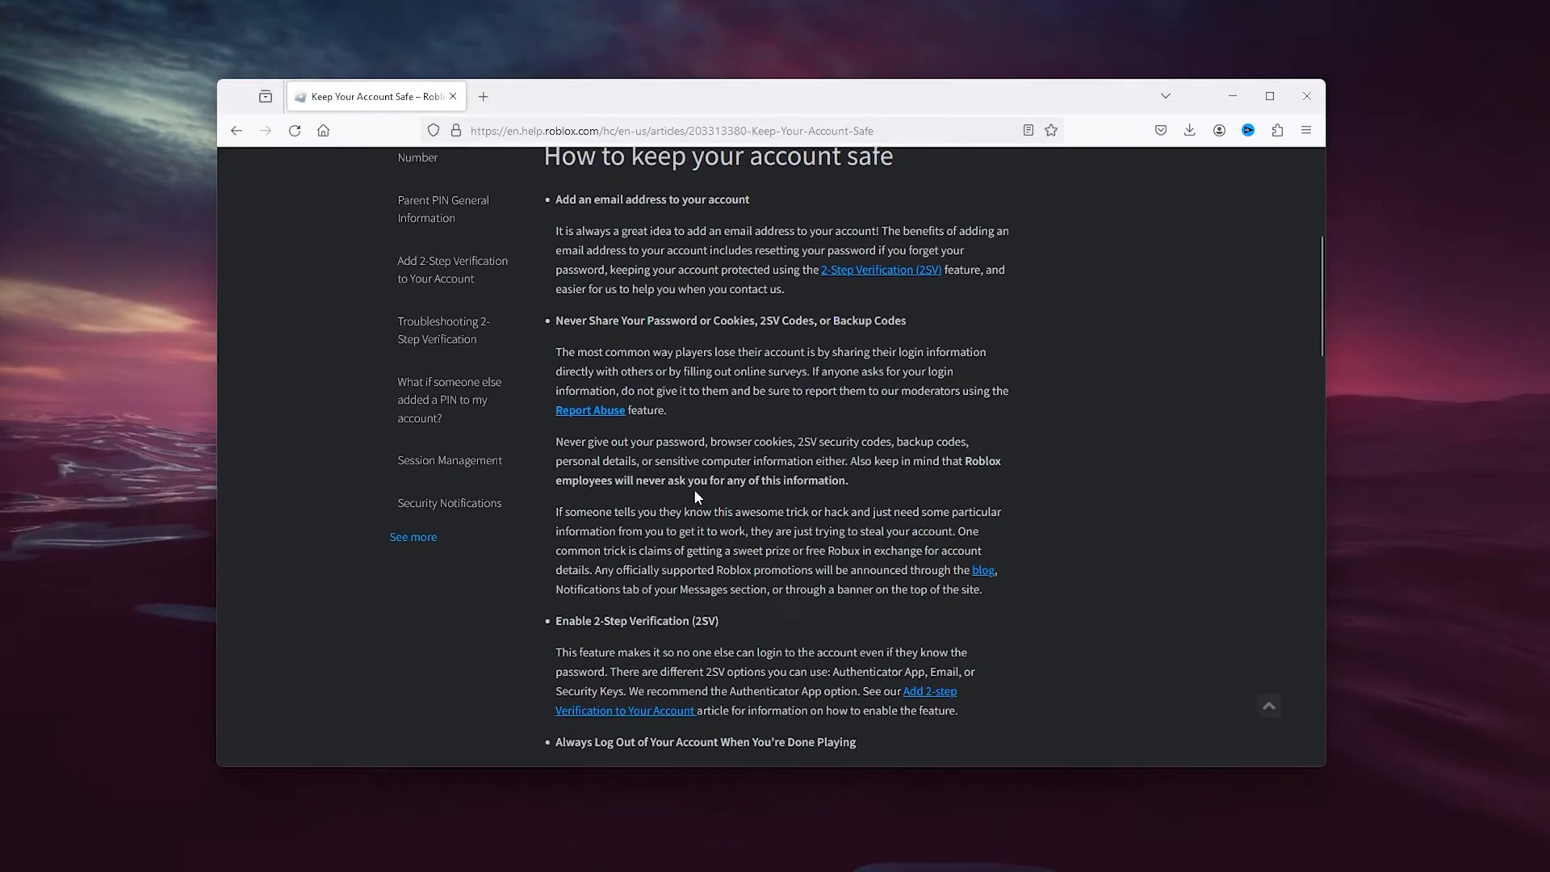
pyautogui.scroll(-3)
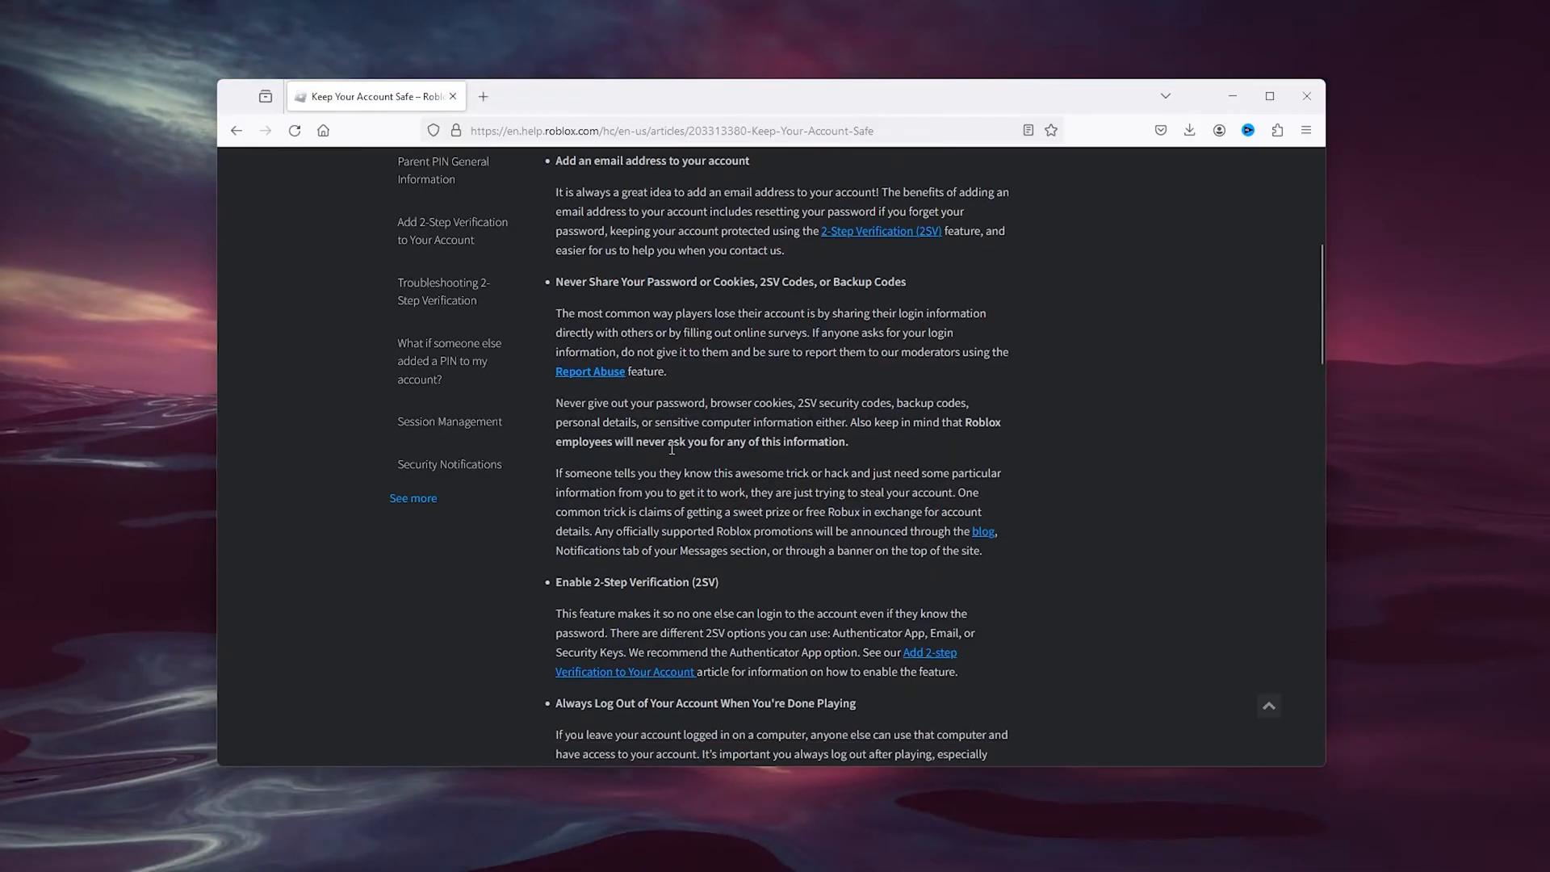
pyautogui.scroll(-3)
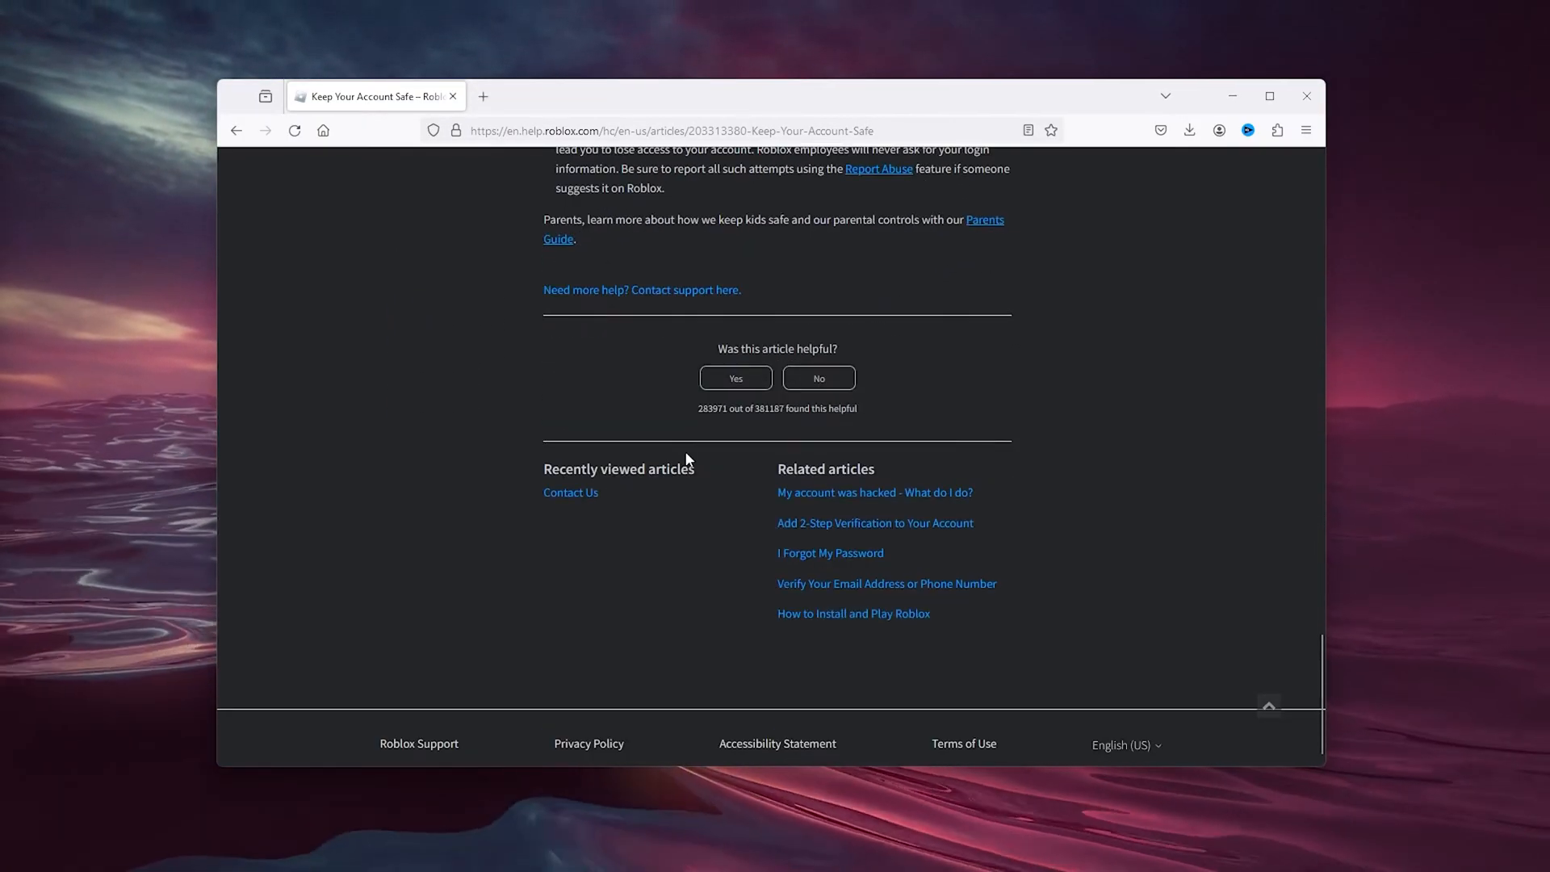
pyautogui.scroll(3)
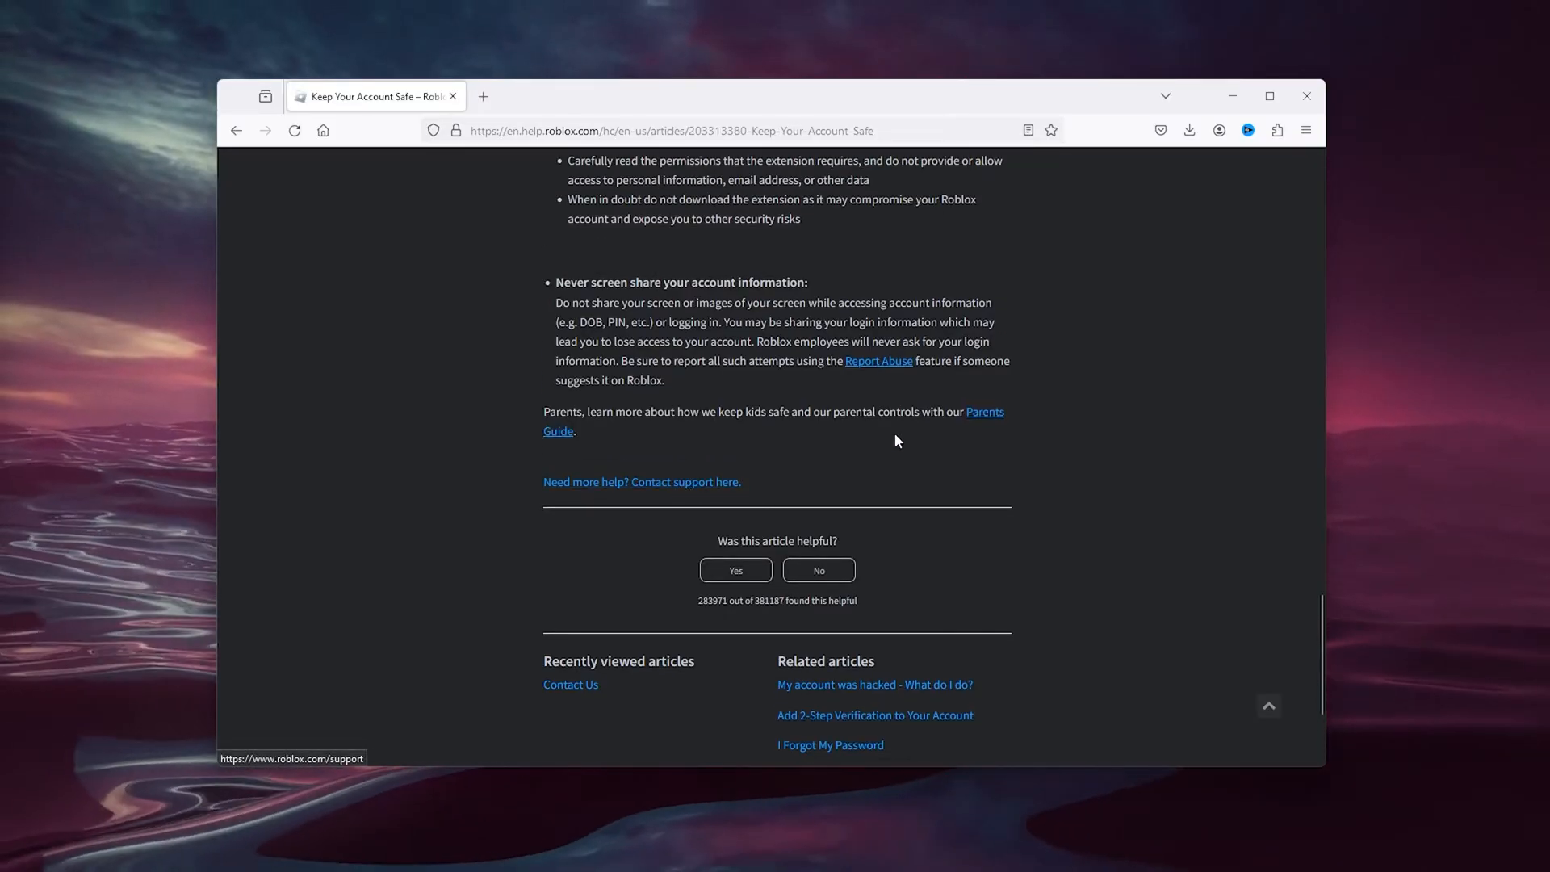
pyautogui.scroll(-3)
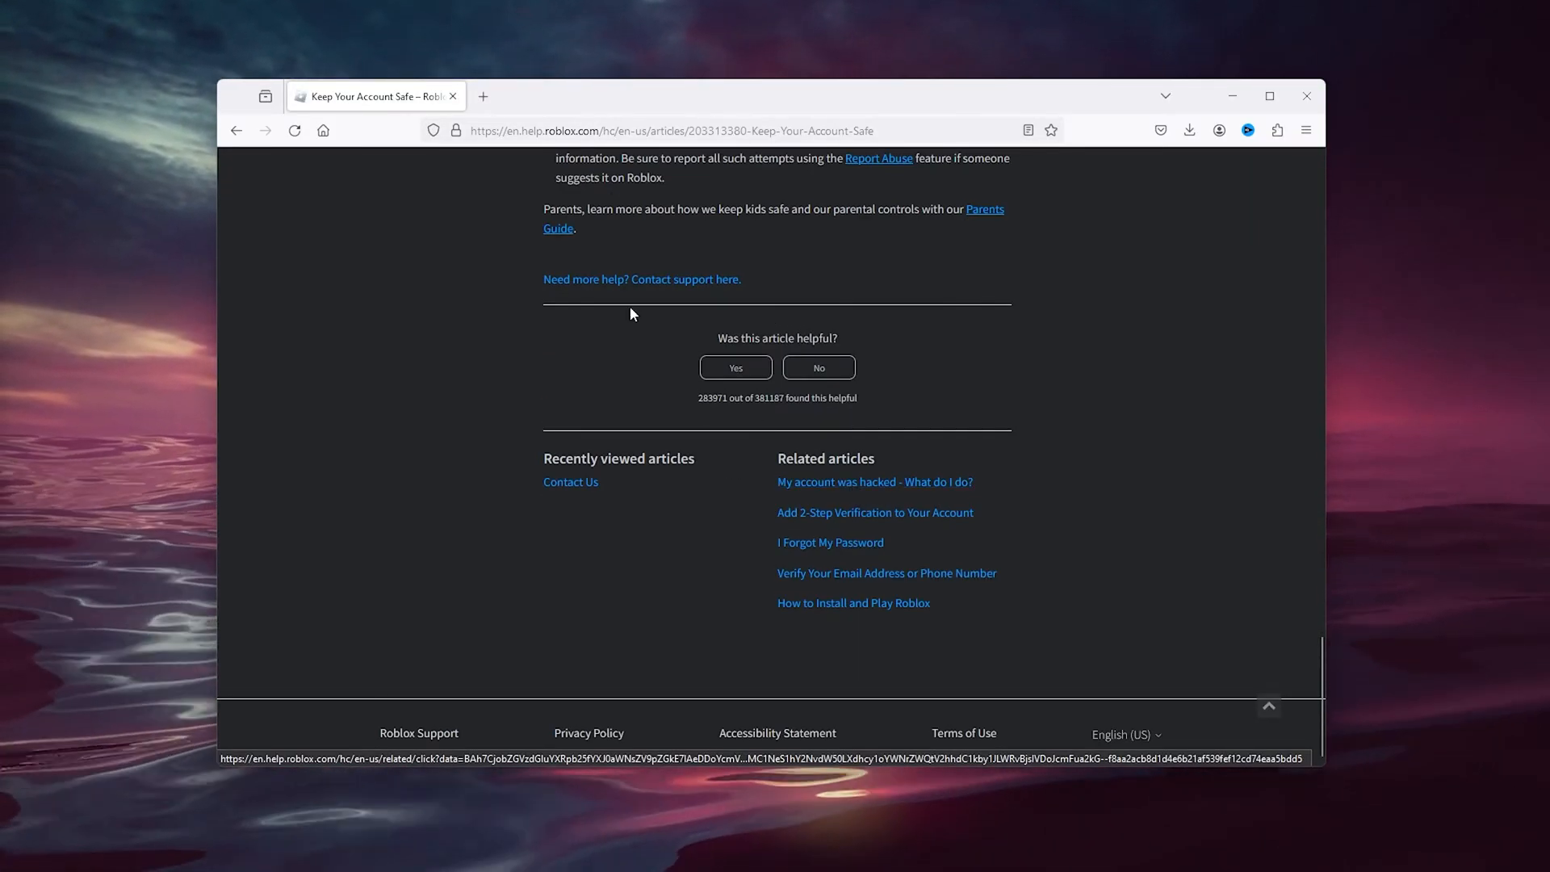
# Step: Follow 'Need more help? Contact support here.' past the birth date prompt to the Contact Us form
pyautogui.click(570, 481)
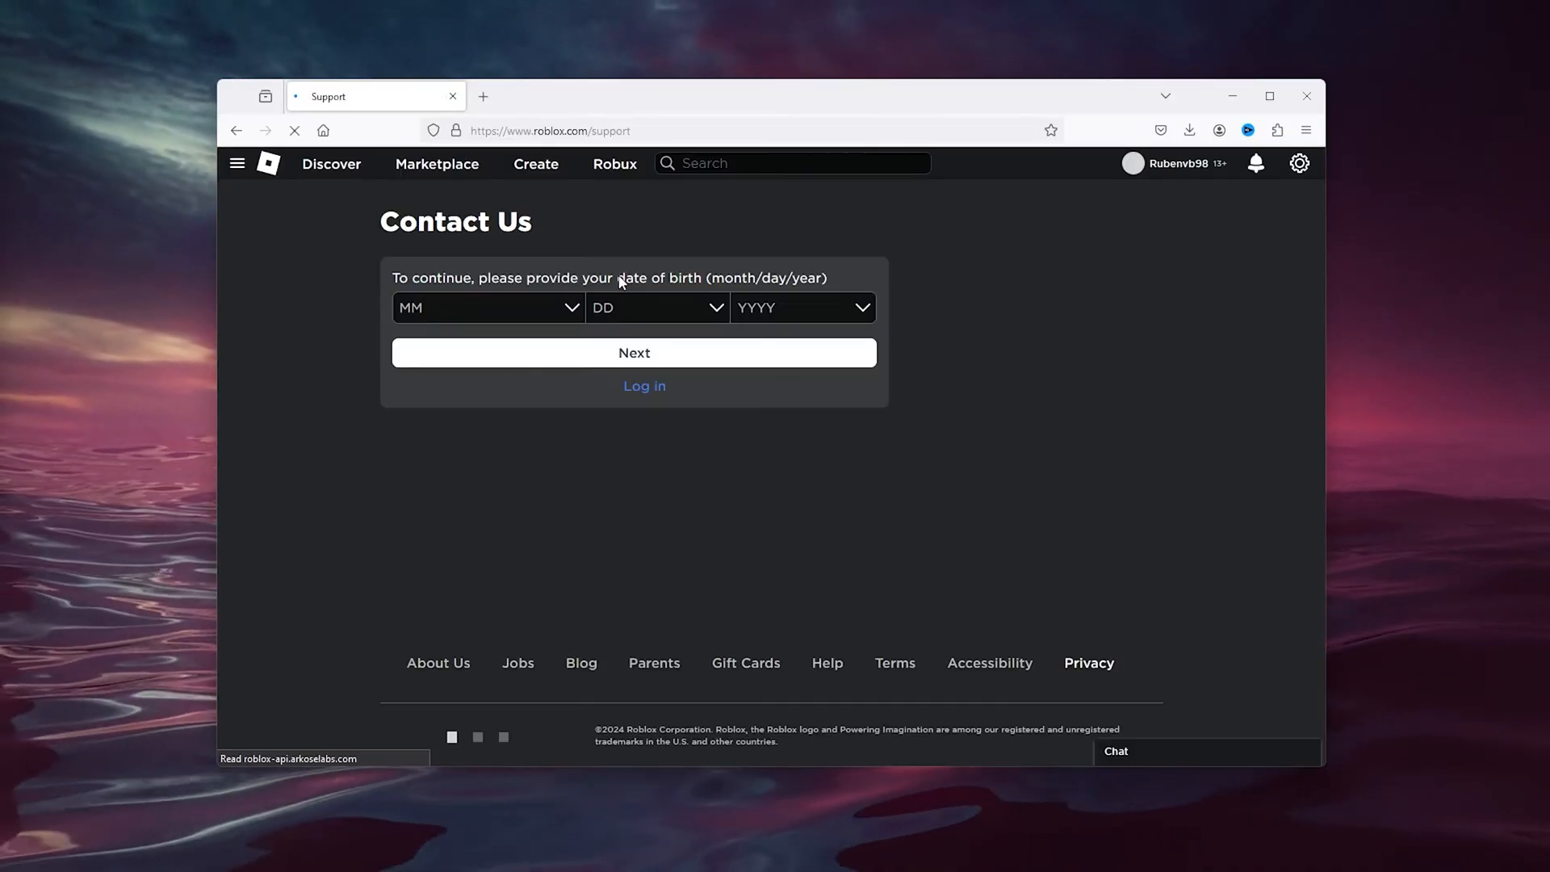
pyautogui.click(633, 354)
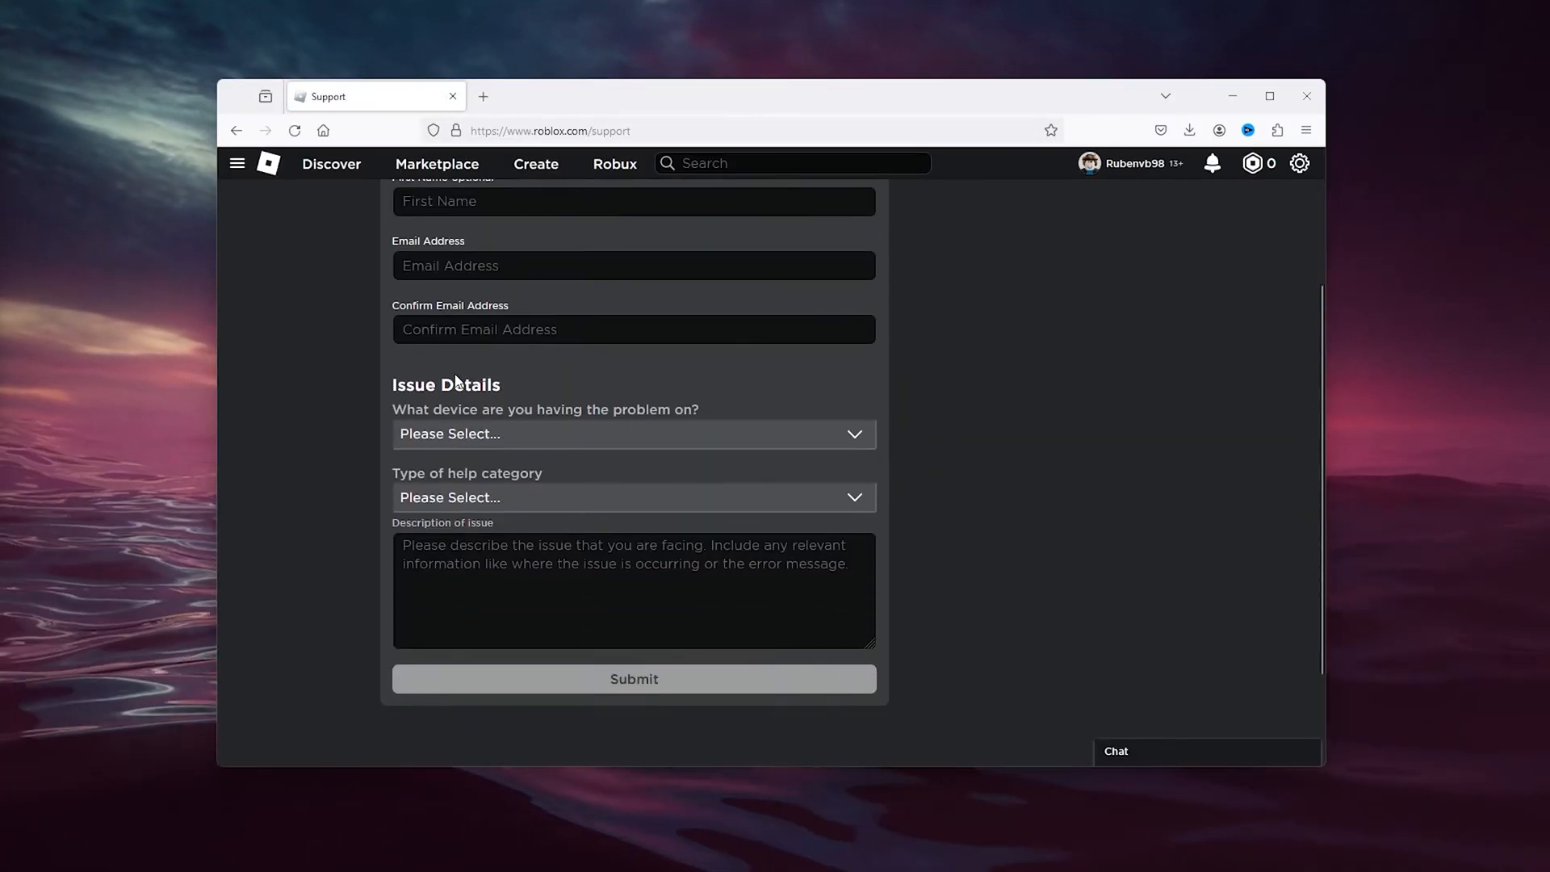
pyautogui.click(632, 497)
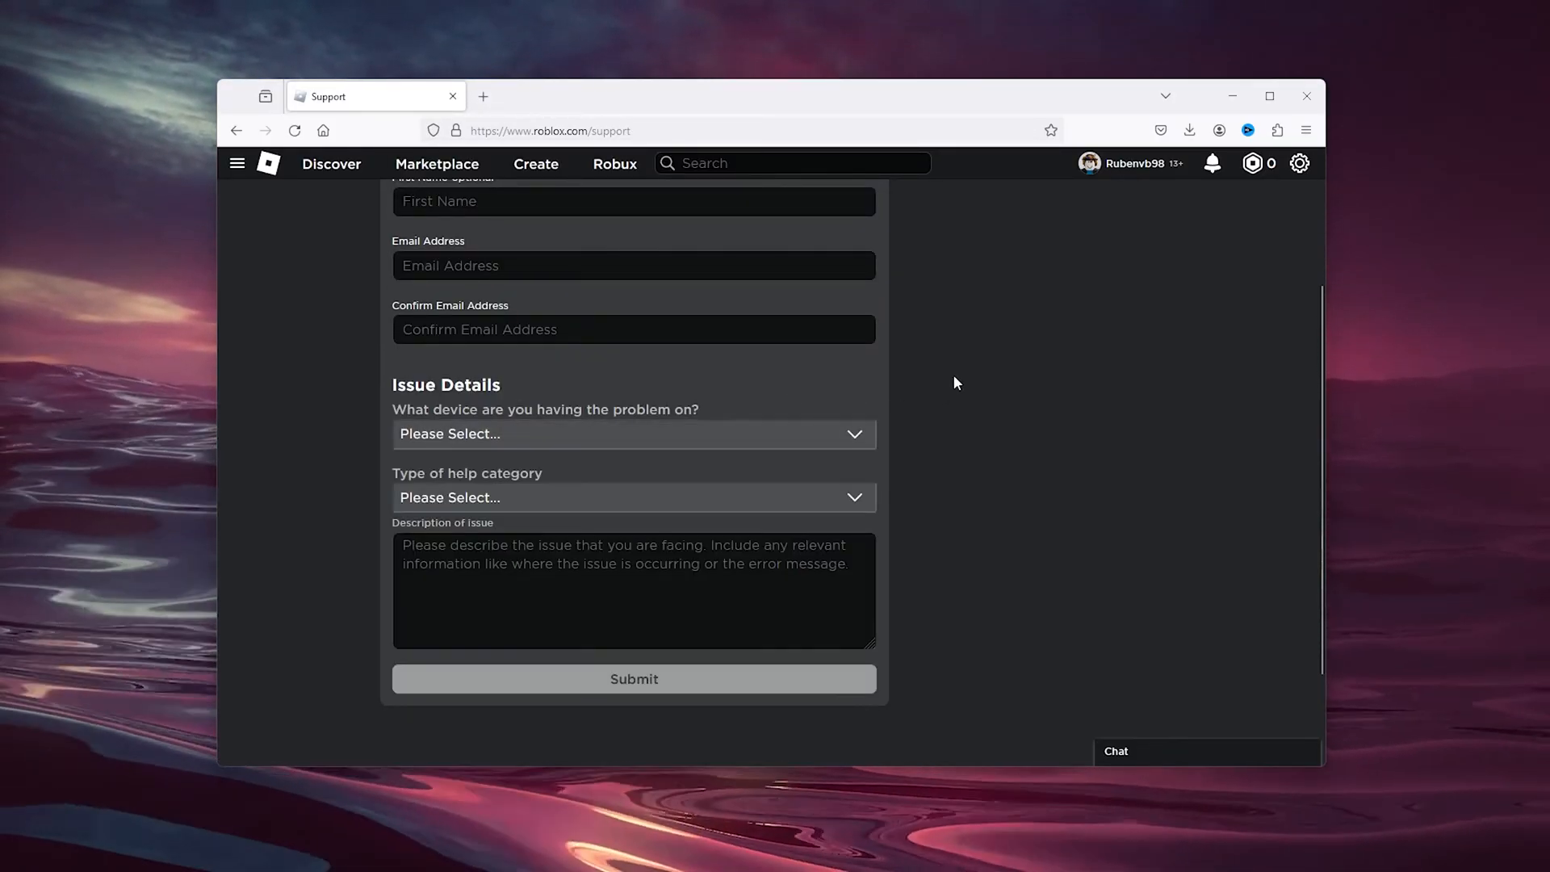
# Step: Begin the issue description with 'Change the contuy' and backspace over the misspelling
pyautogui.click(633, 591)
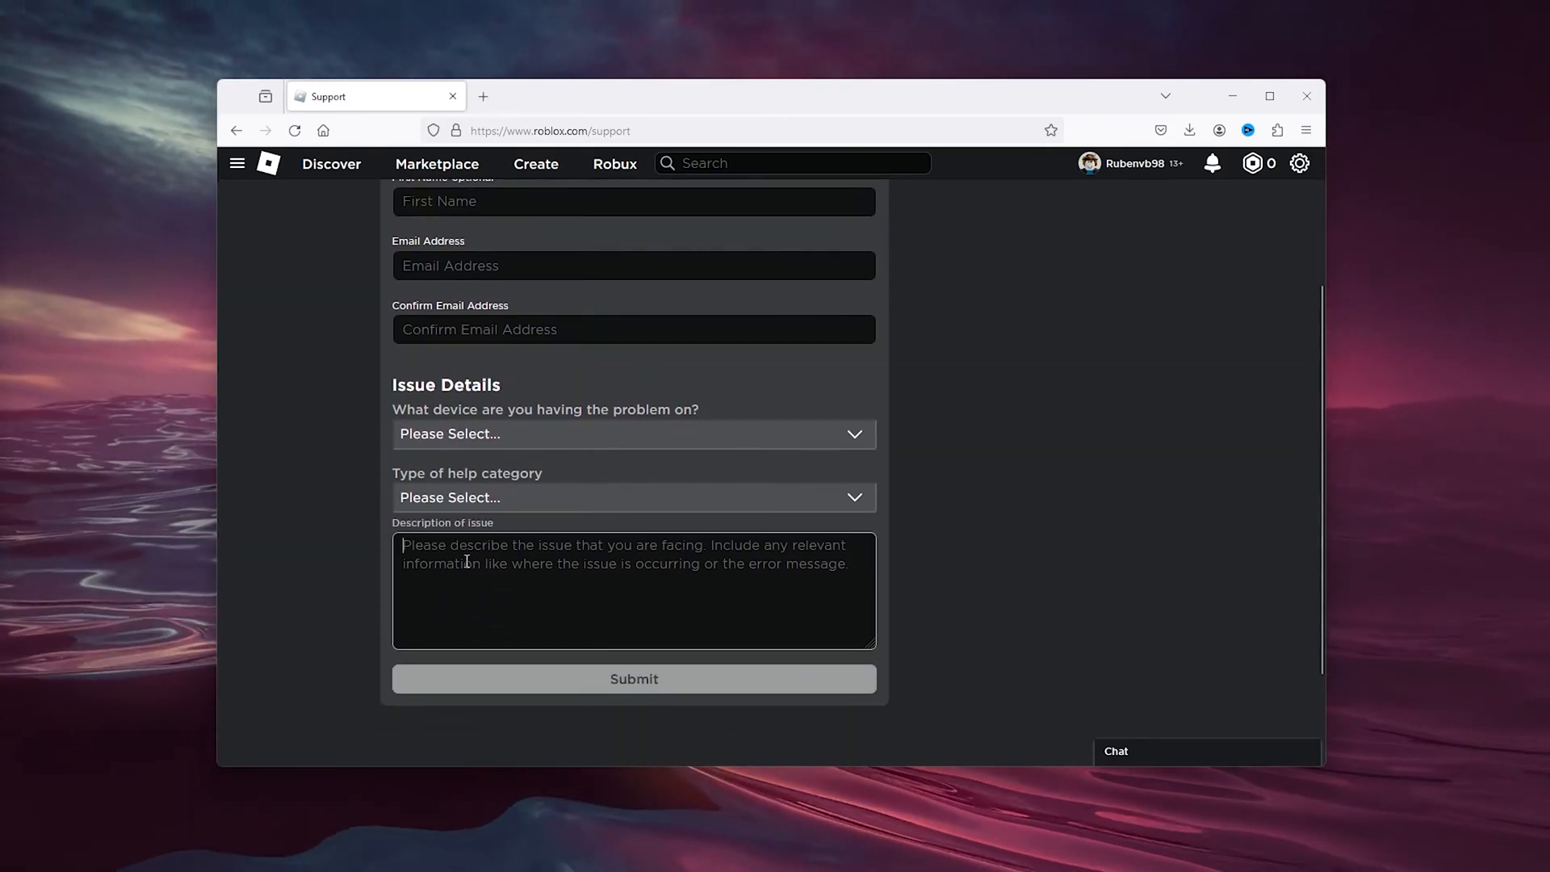
pyautogui.write('Change')
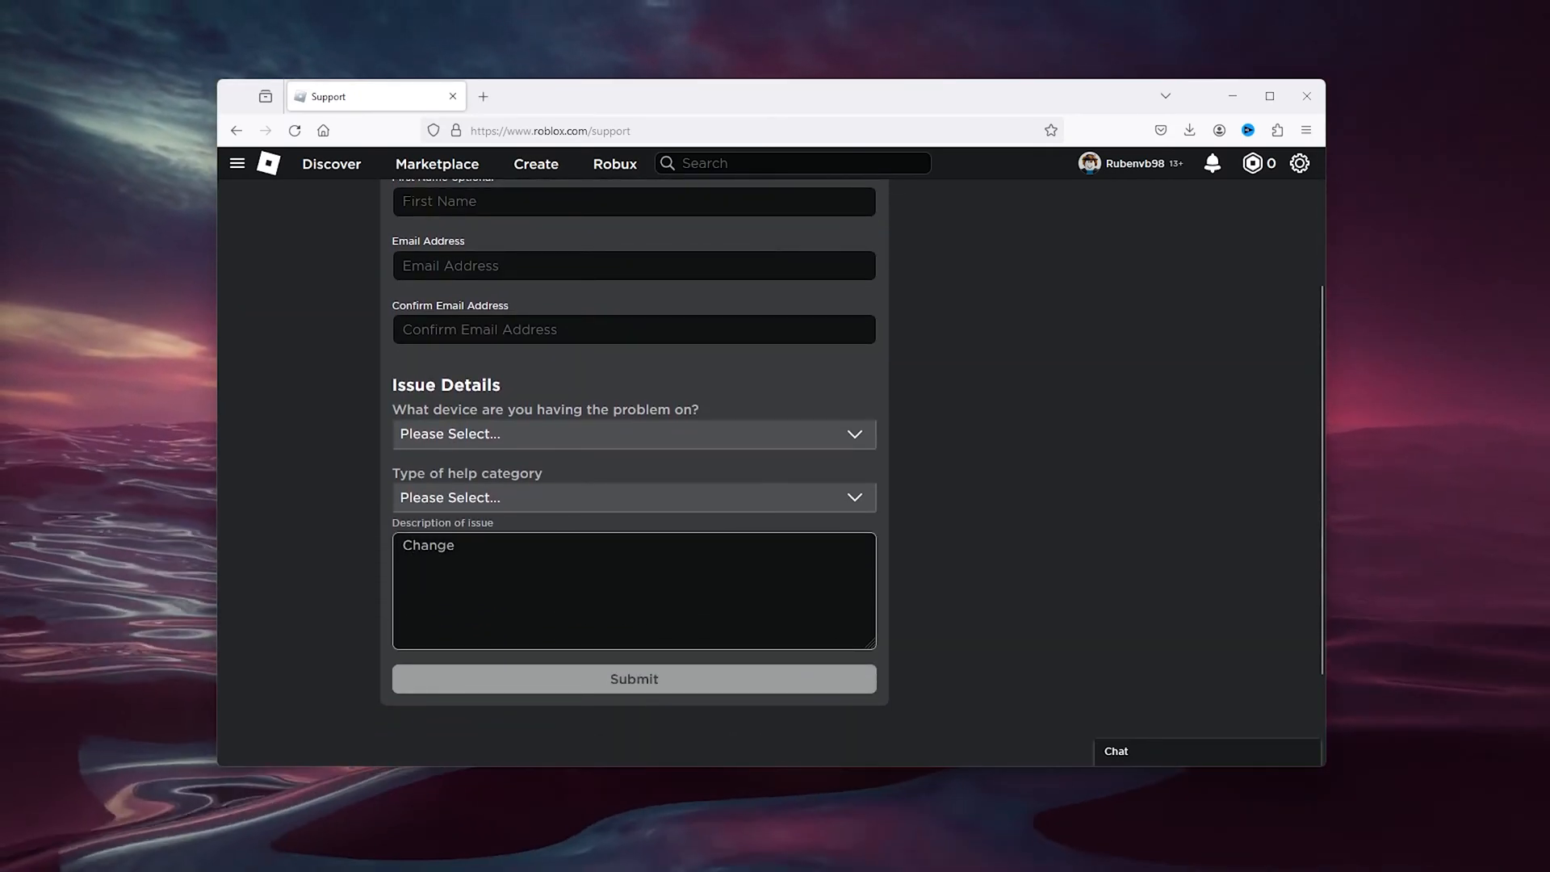
pyautogui.write('the contuy')
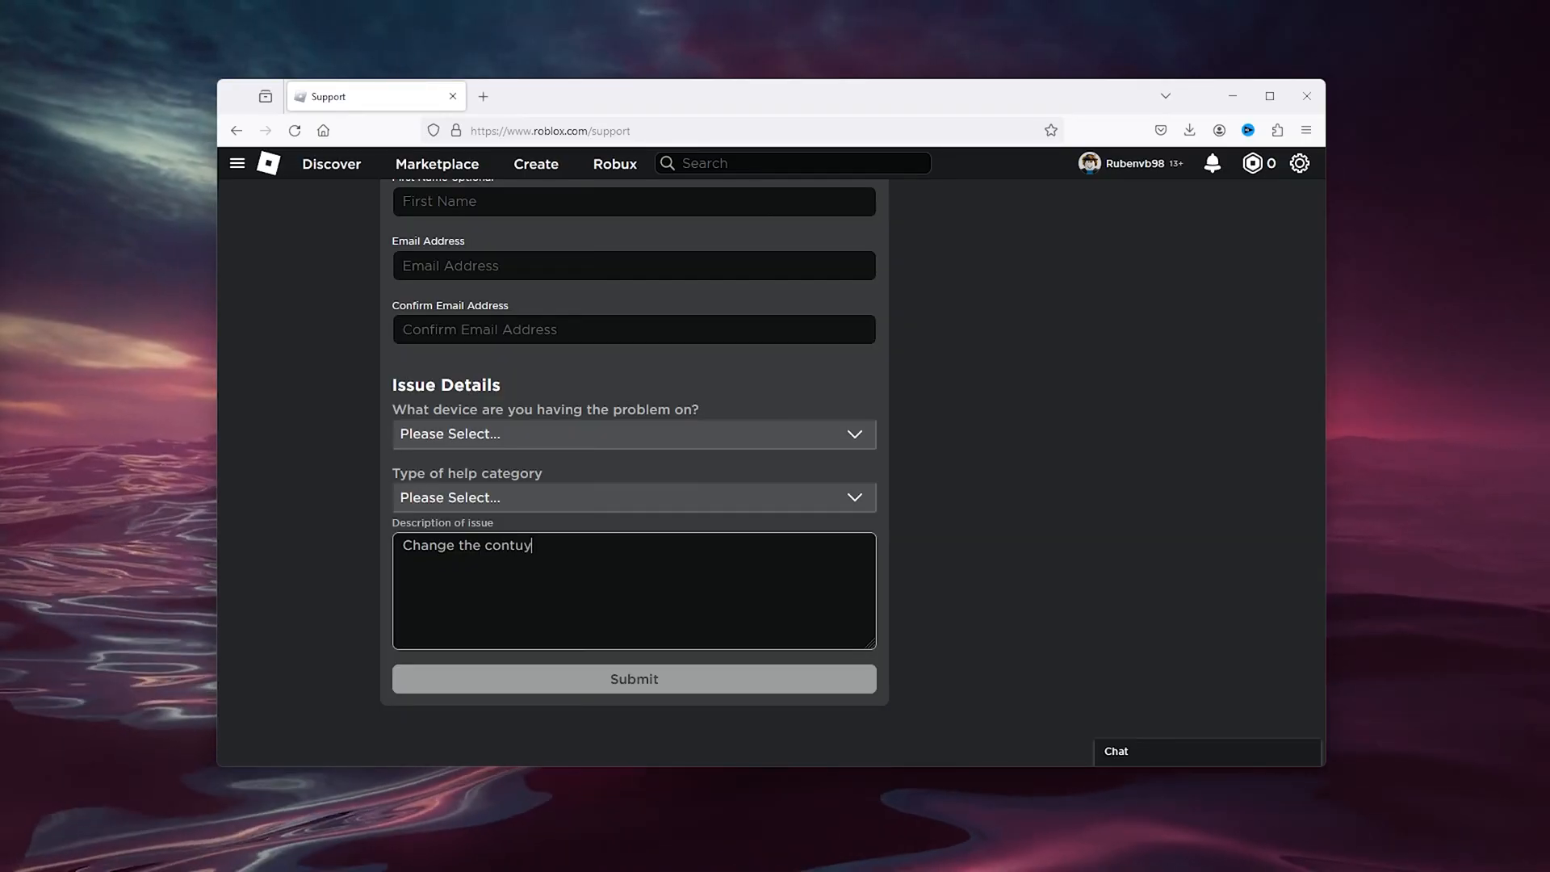
pyautogui.press('Backspace')
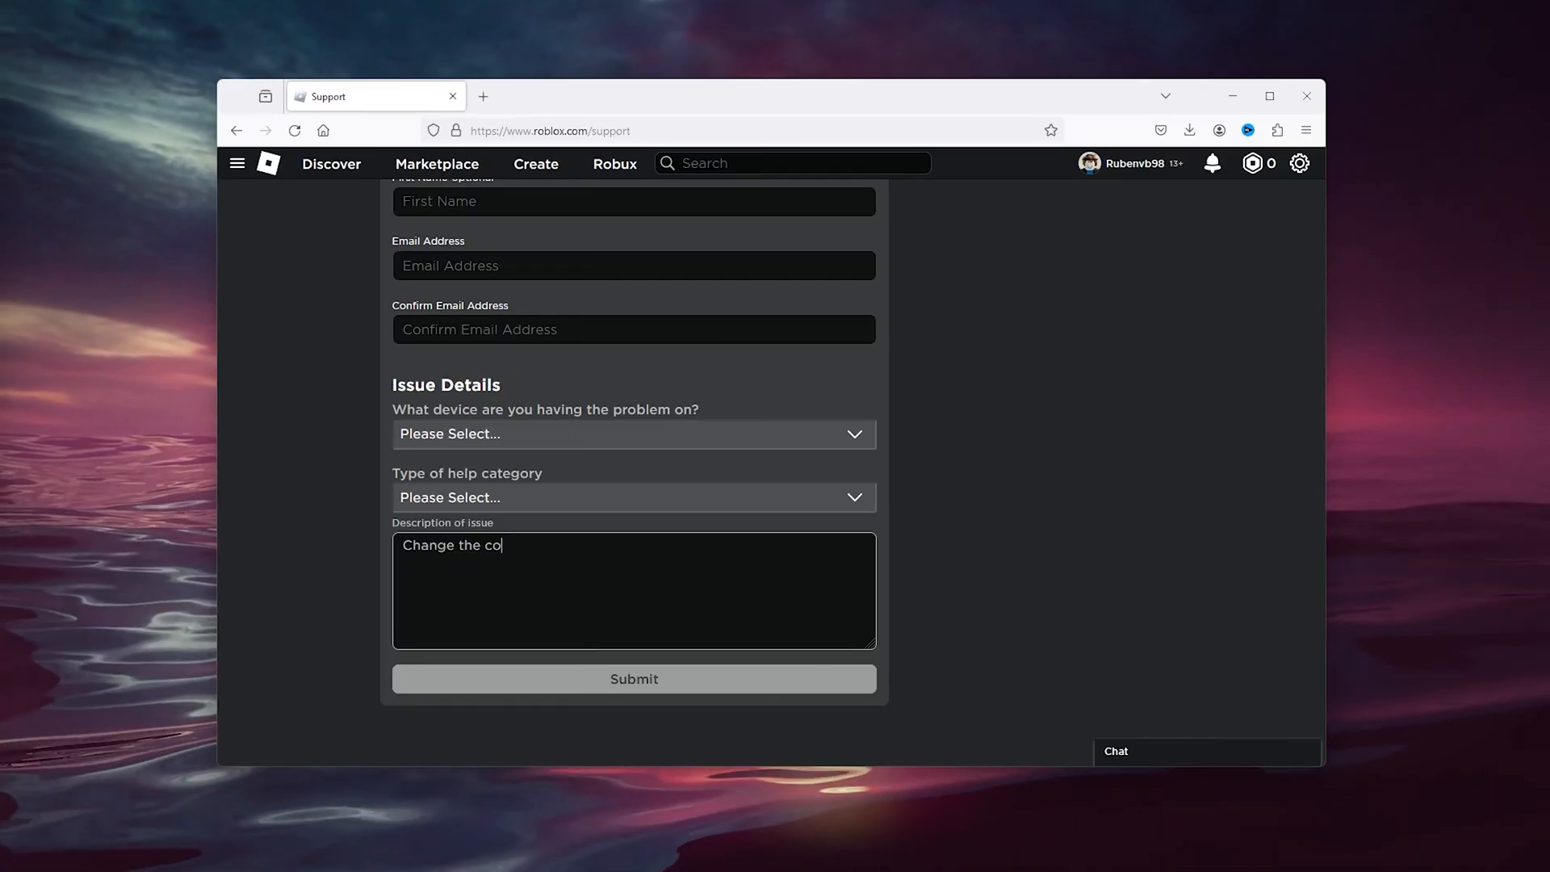